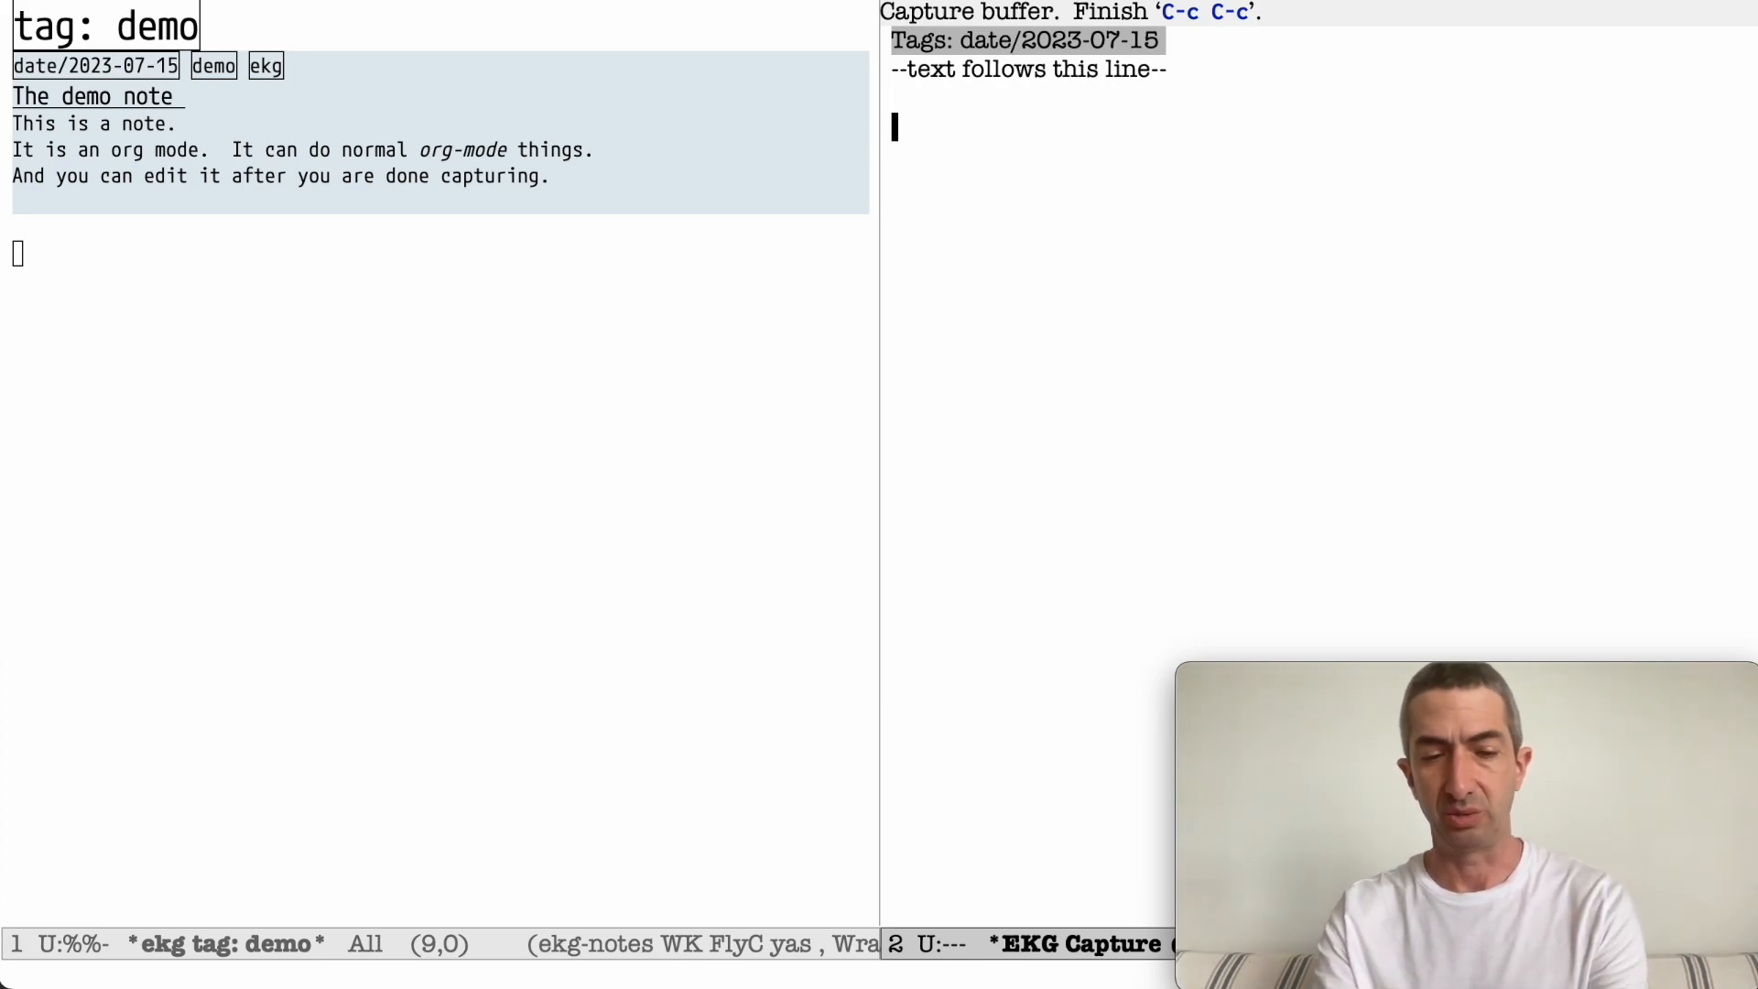
- Add the demo and ekg tags after date/2023-07-15 on the capture note's Tags line
{"action": "type", "text": ","}
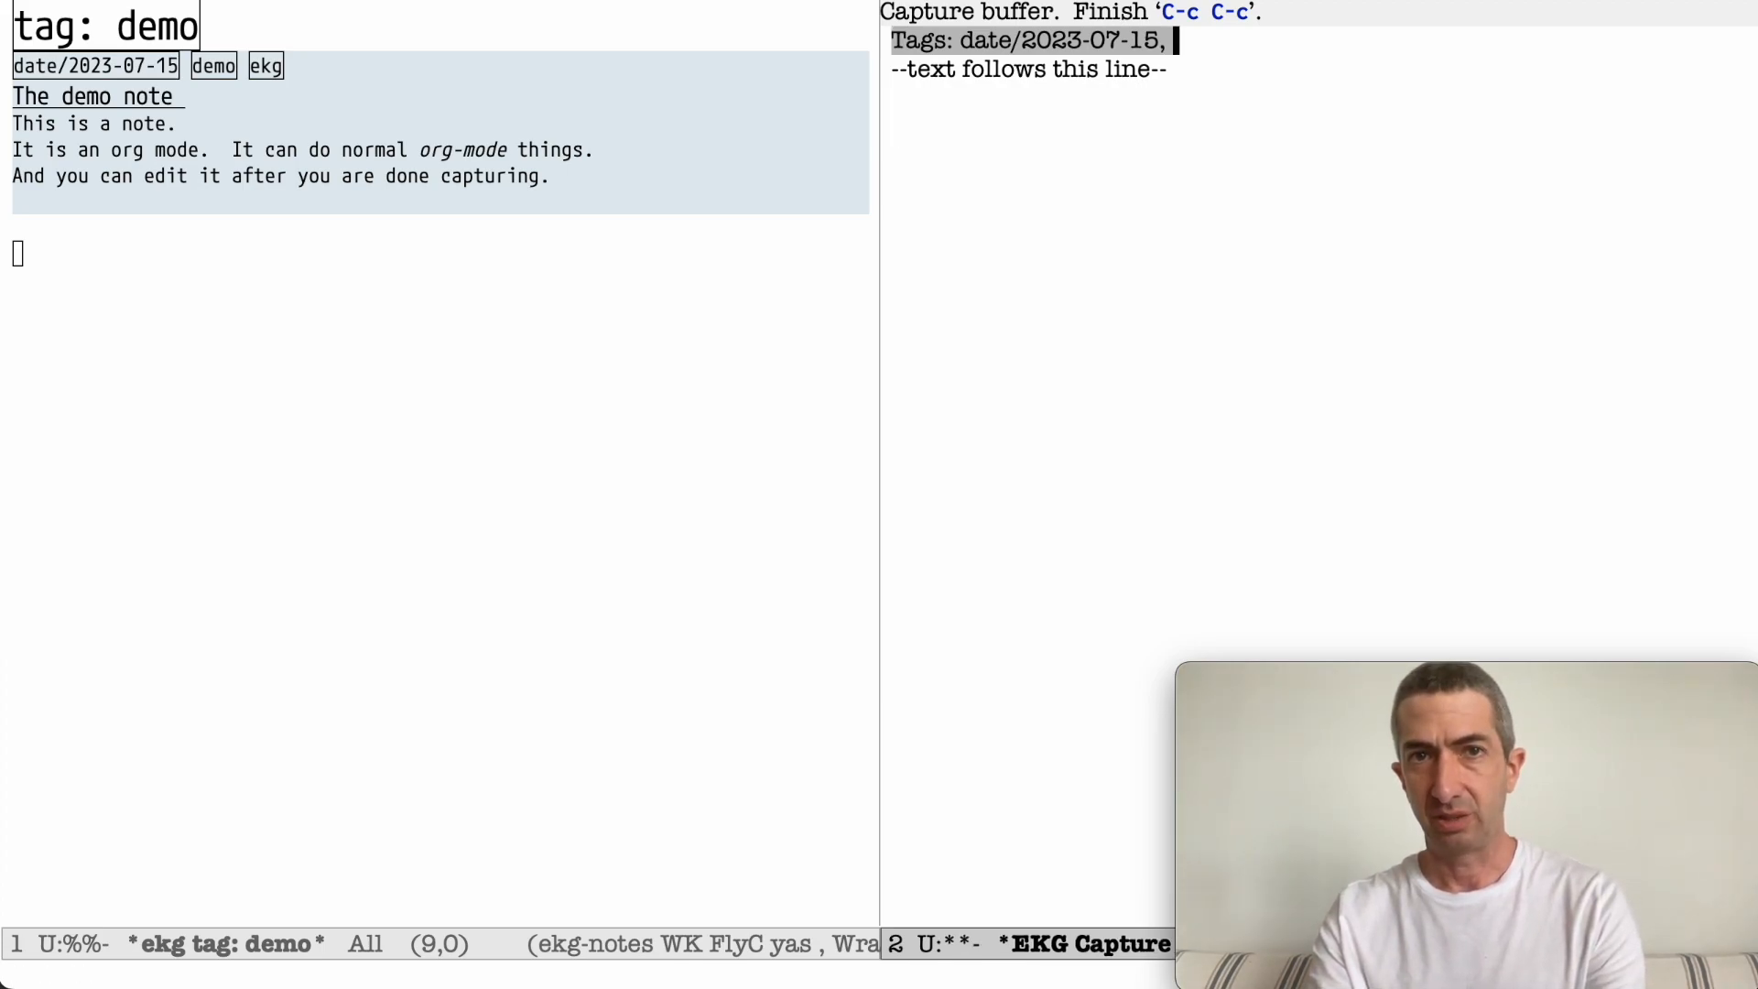
{"action": "type", "text": "demo"}
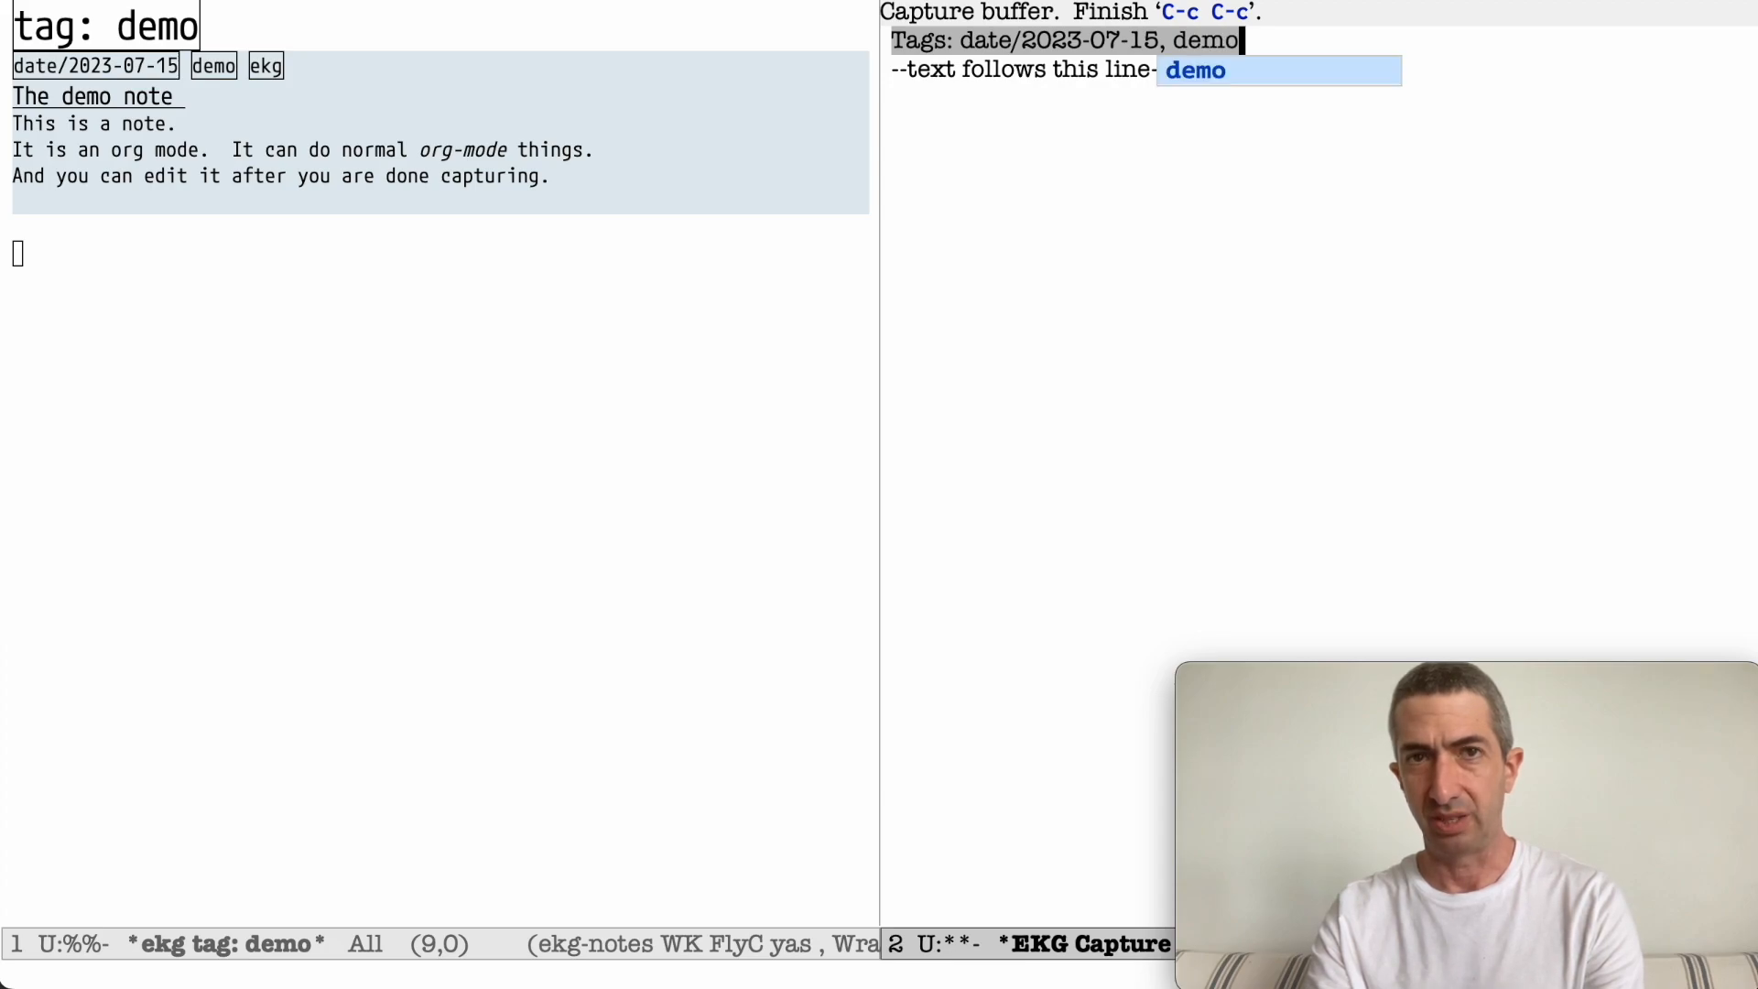
{"action": "key", "text": "BackSpace"}
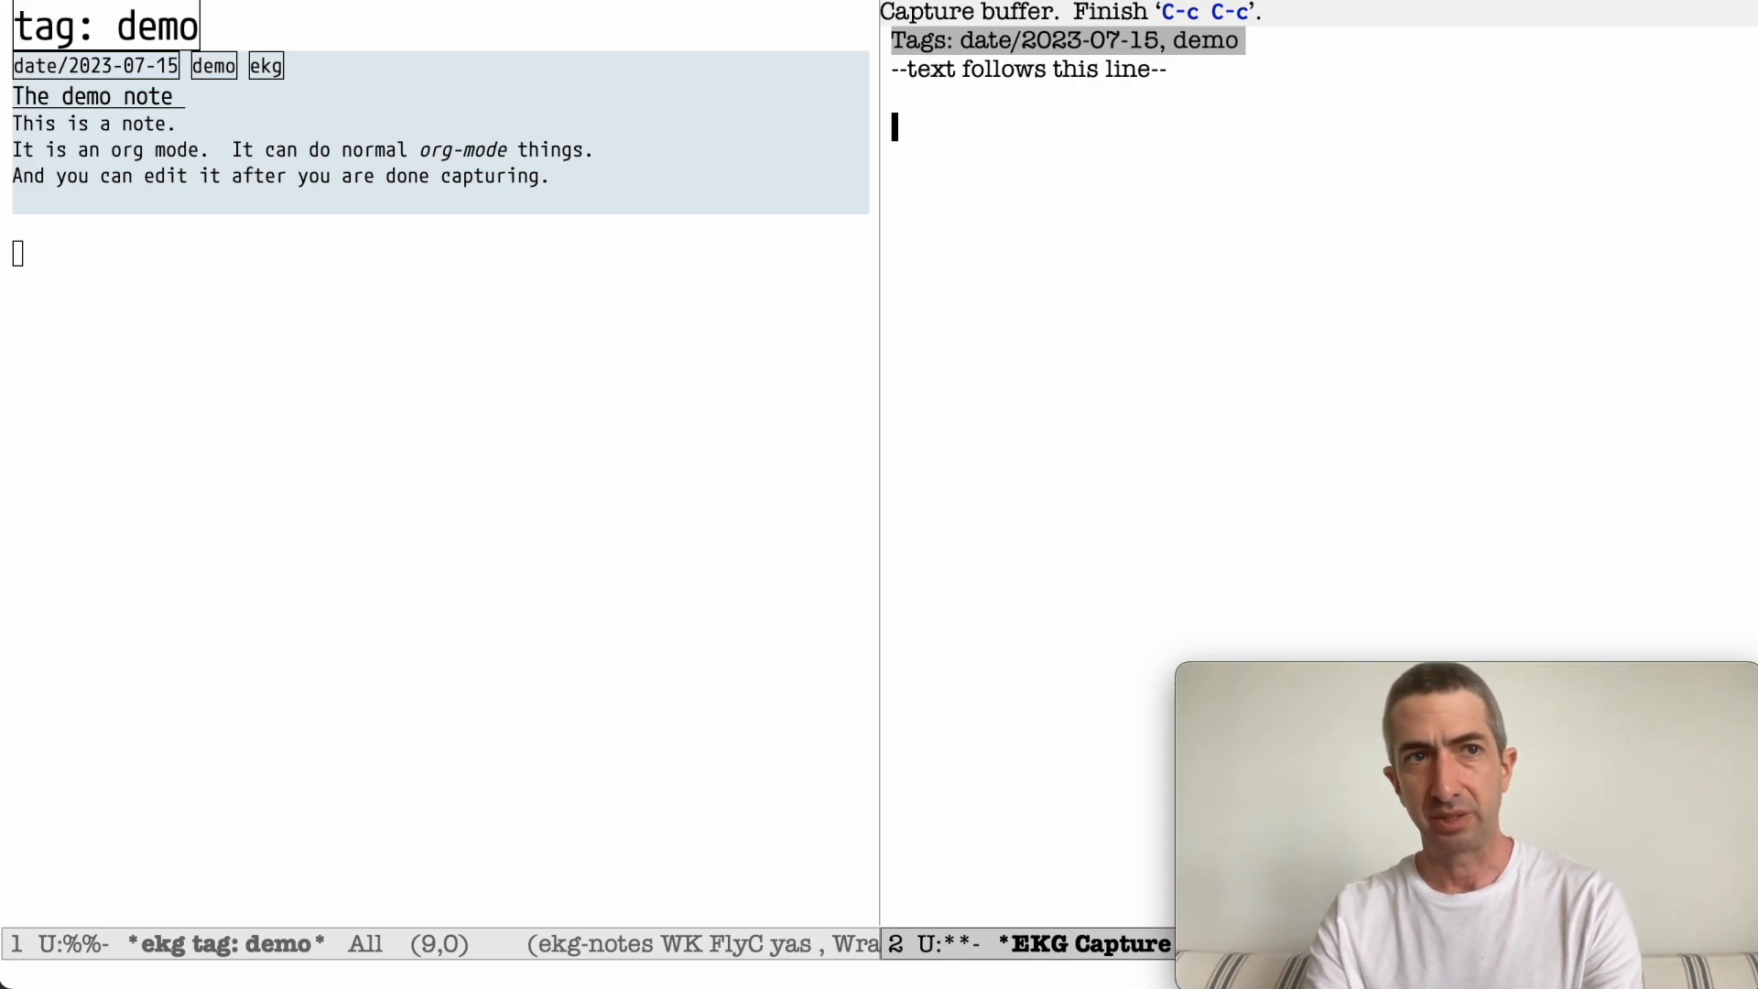
{"action": "type", "text": ", ekg"}
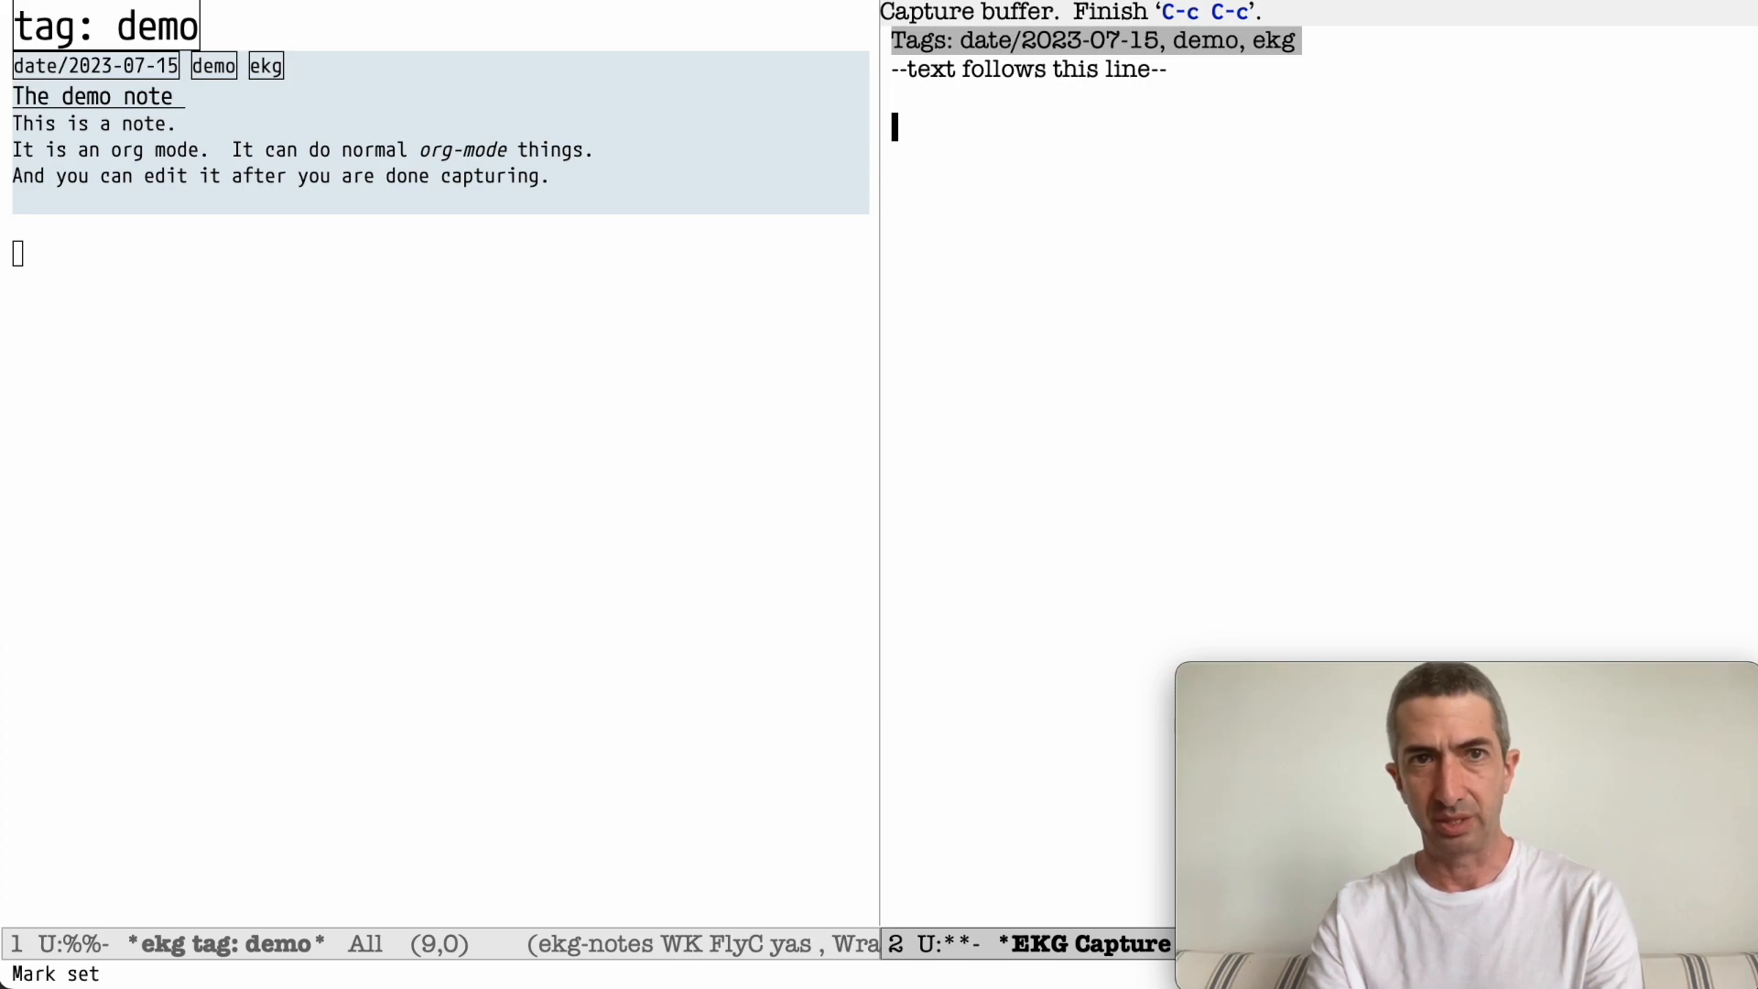
- Write the body sentence 'This is somewhat normal org-mode buffer.'
{"action": "type", "text": "This"}
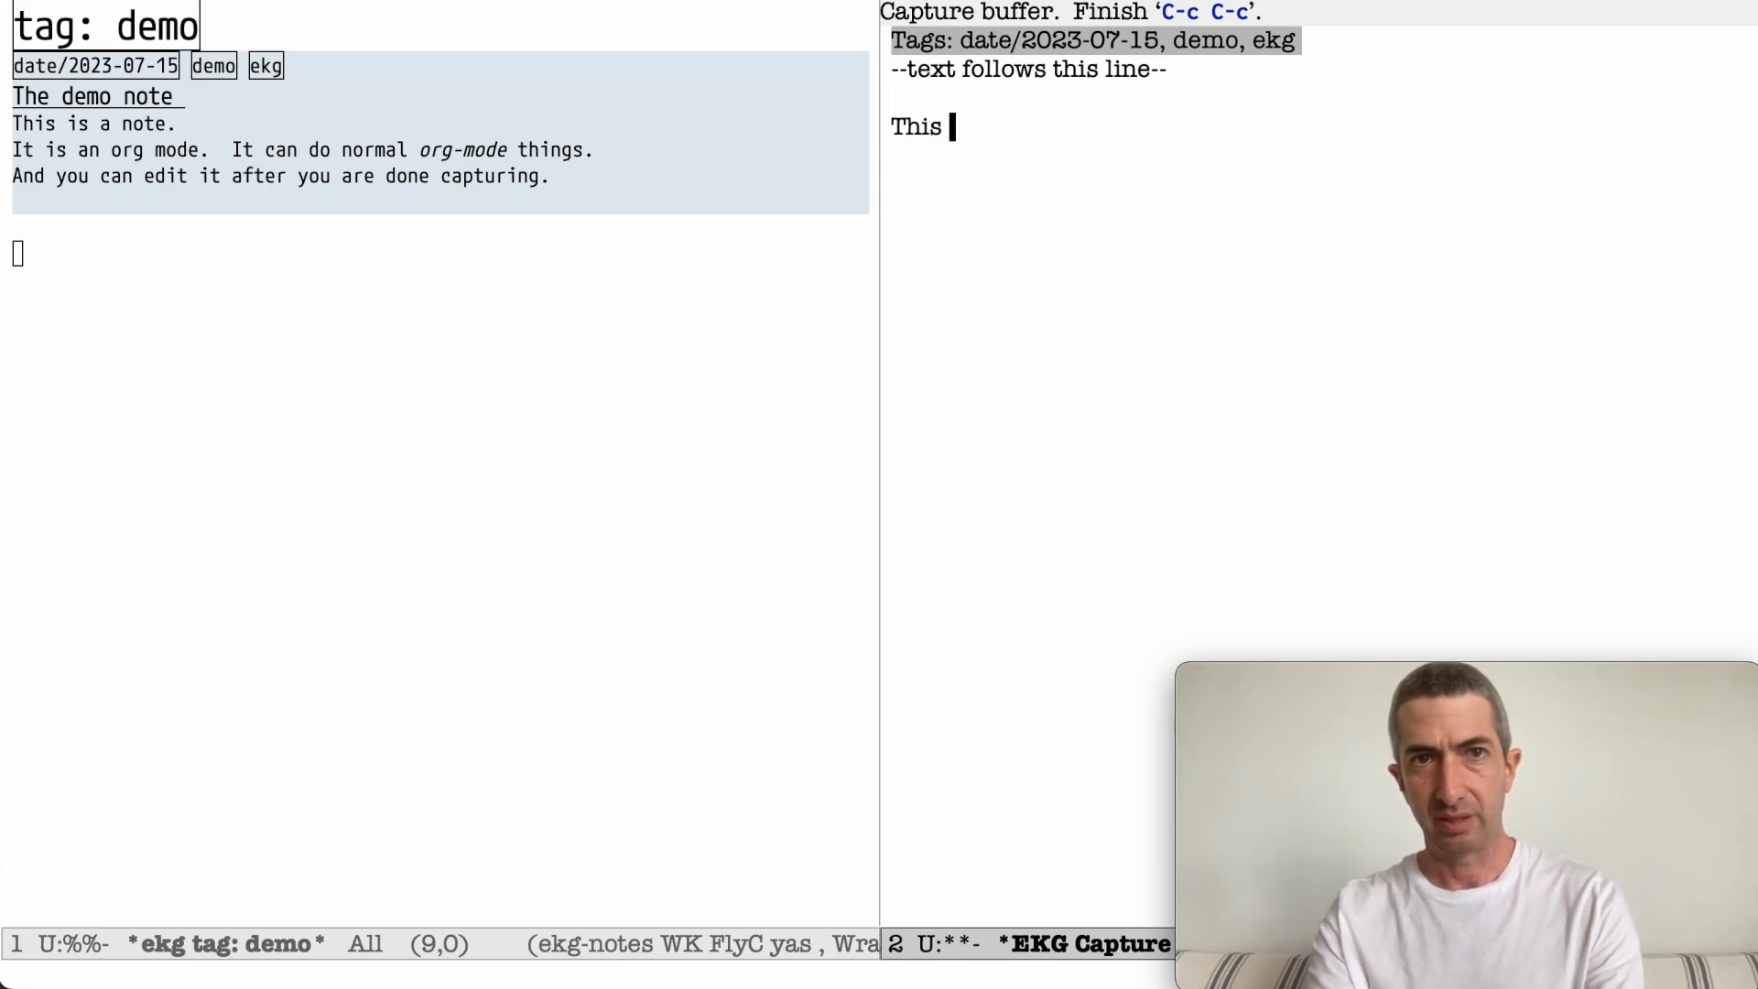
{"action": "type", "text": "is somewhat normal"}
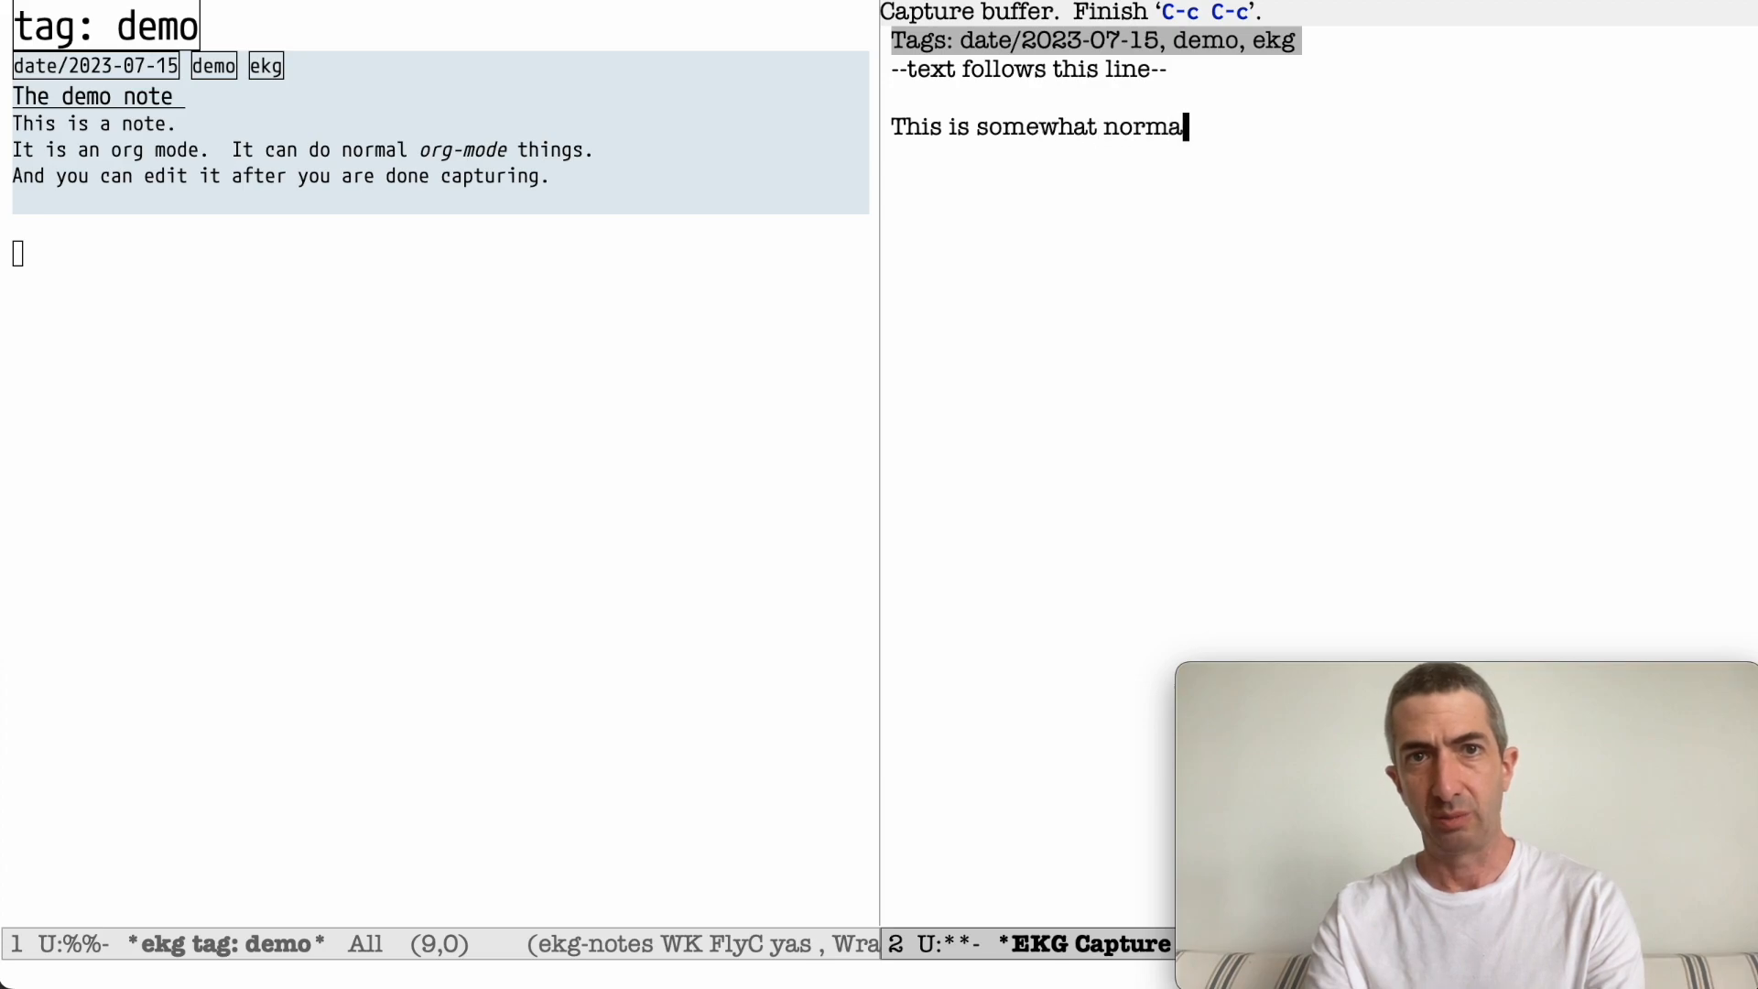
{"action": "type", "text": "org-mode bu"}
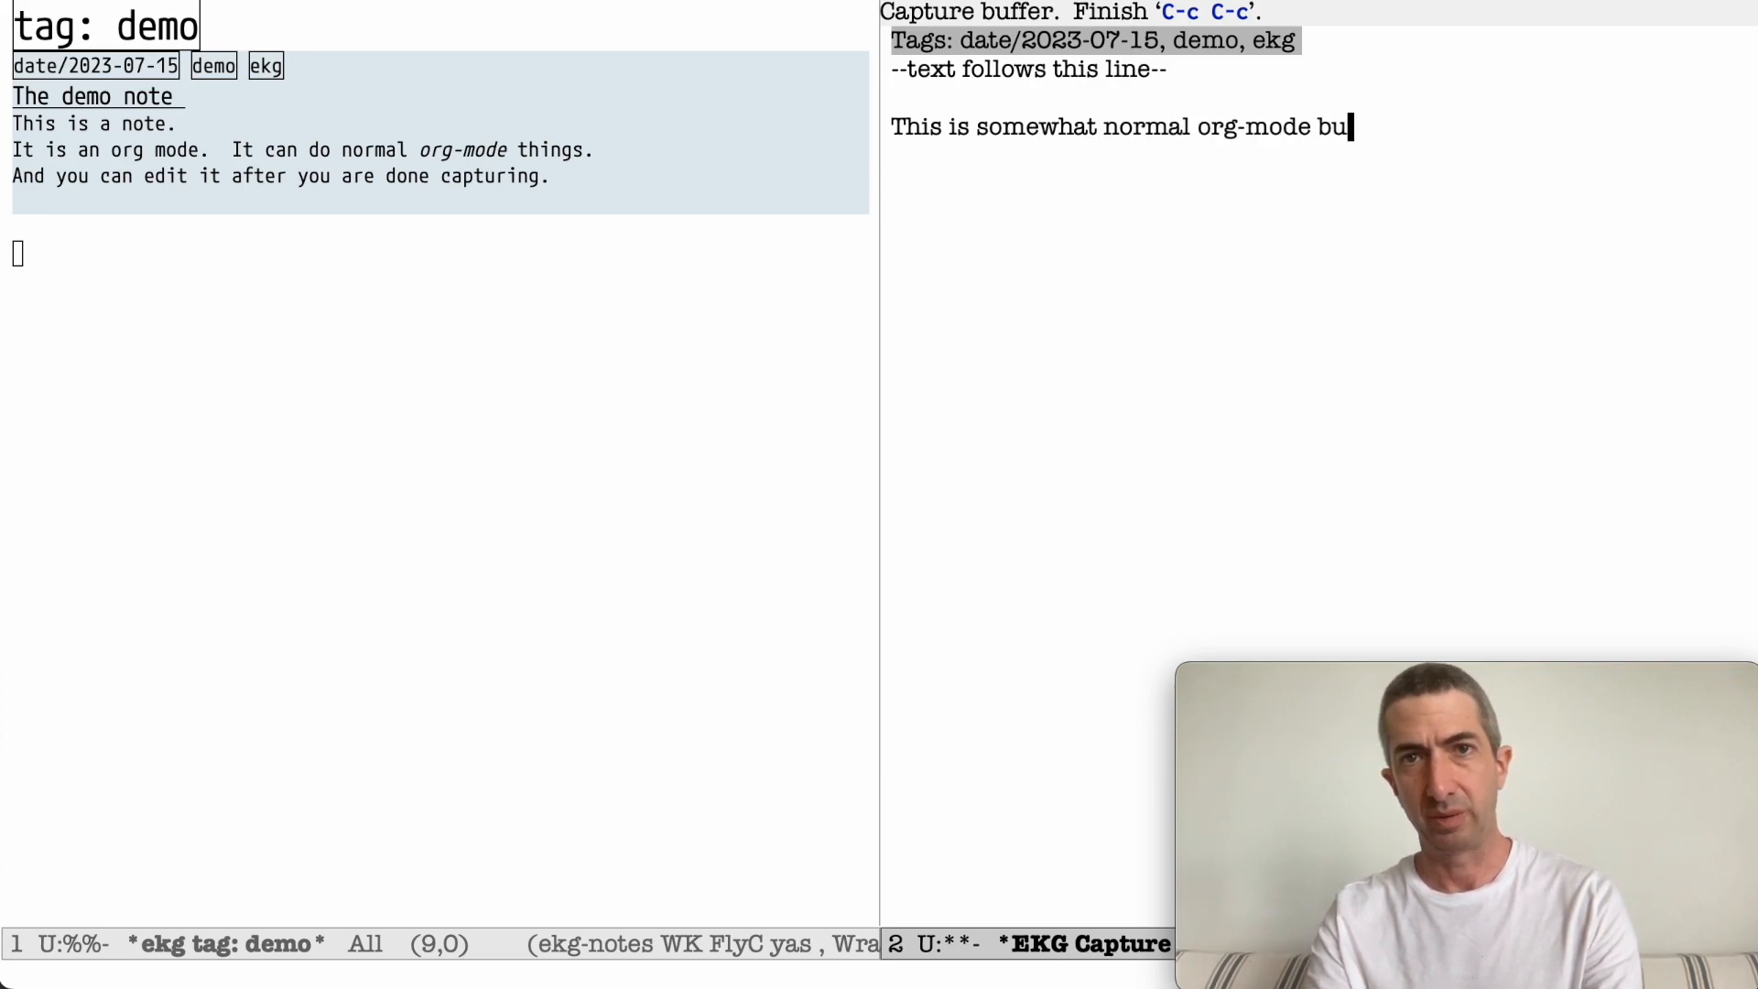
{"action": "type", "text": "ffer."}
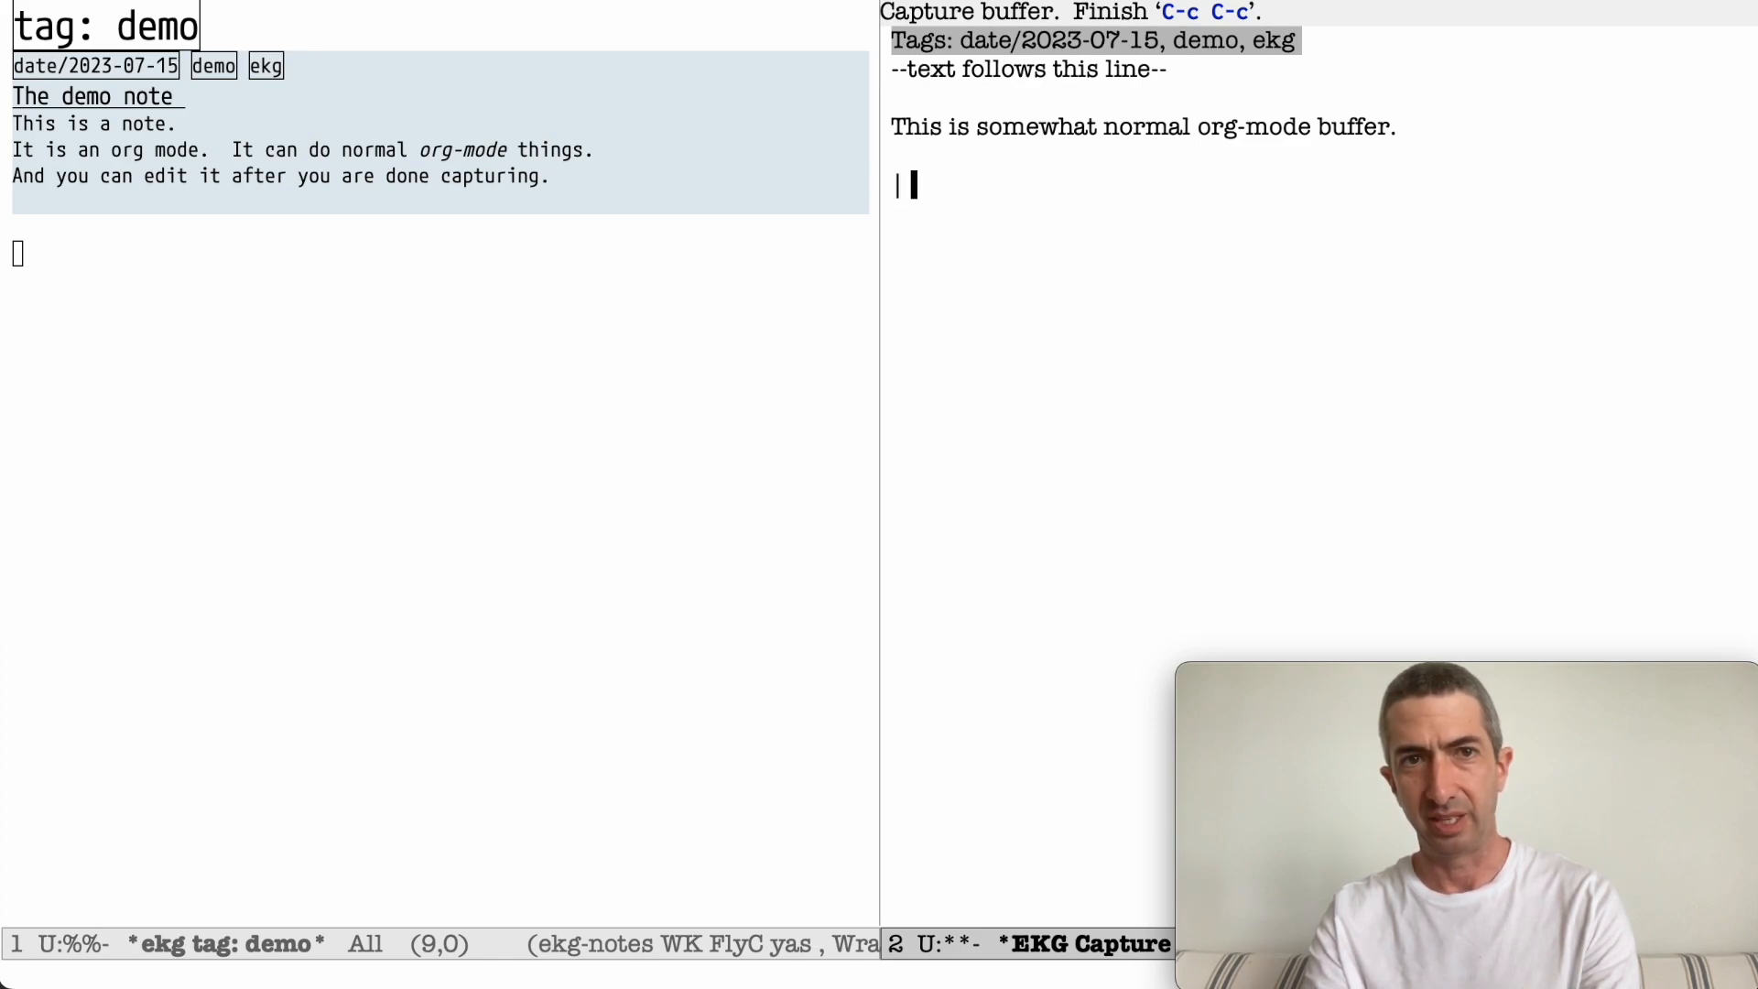
- Add an aligned org table with a foo | bar header and a separator row
{"action": "type", "text": "foo | barr |"}
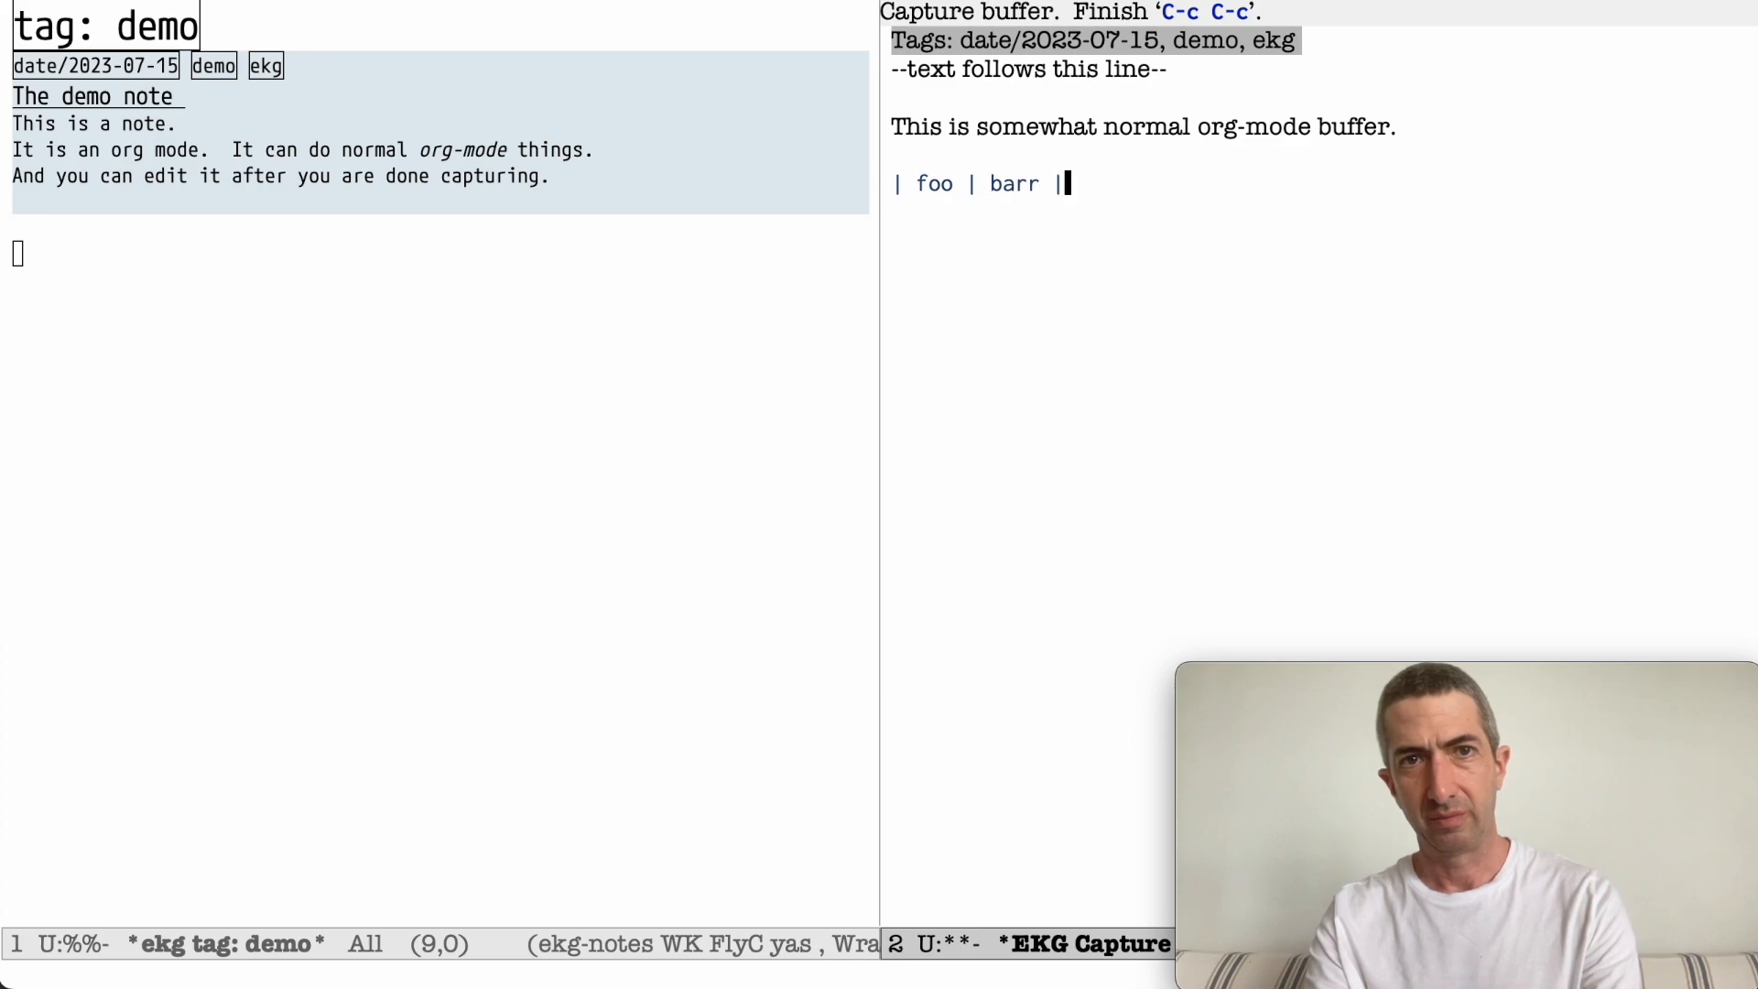
{"action": "key", "text": "Return"}
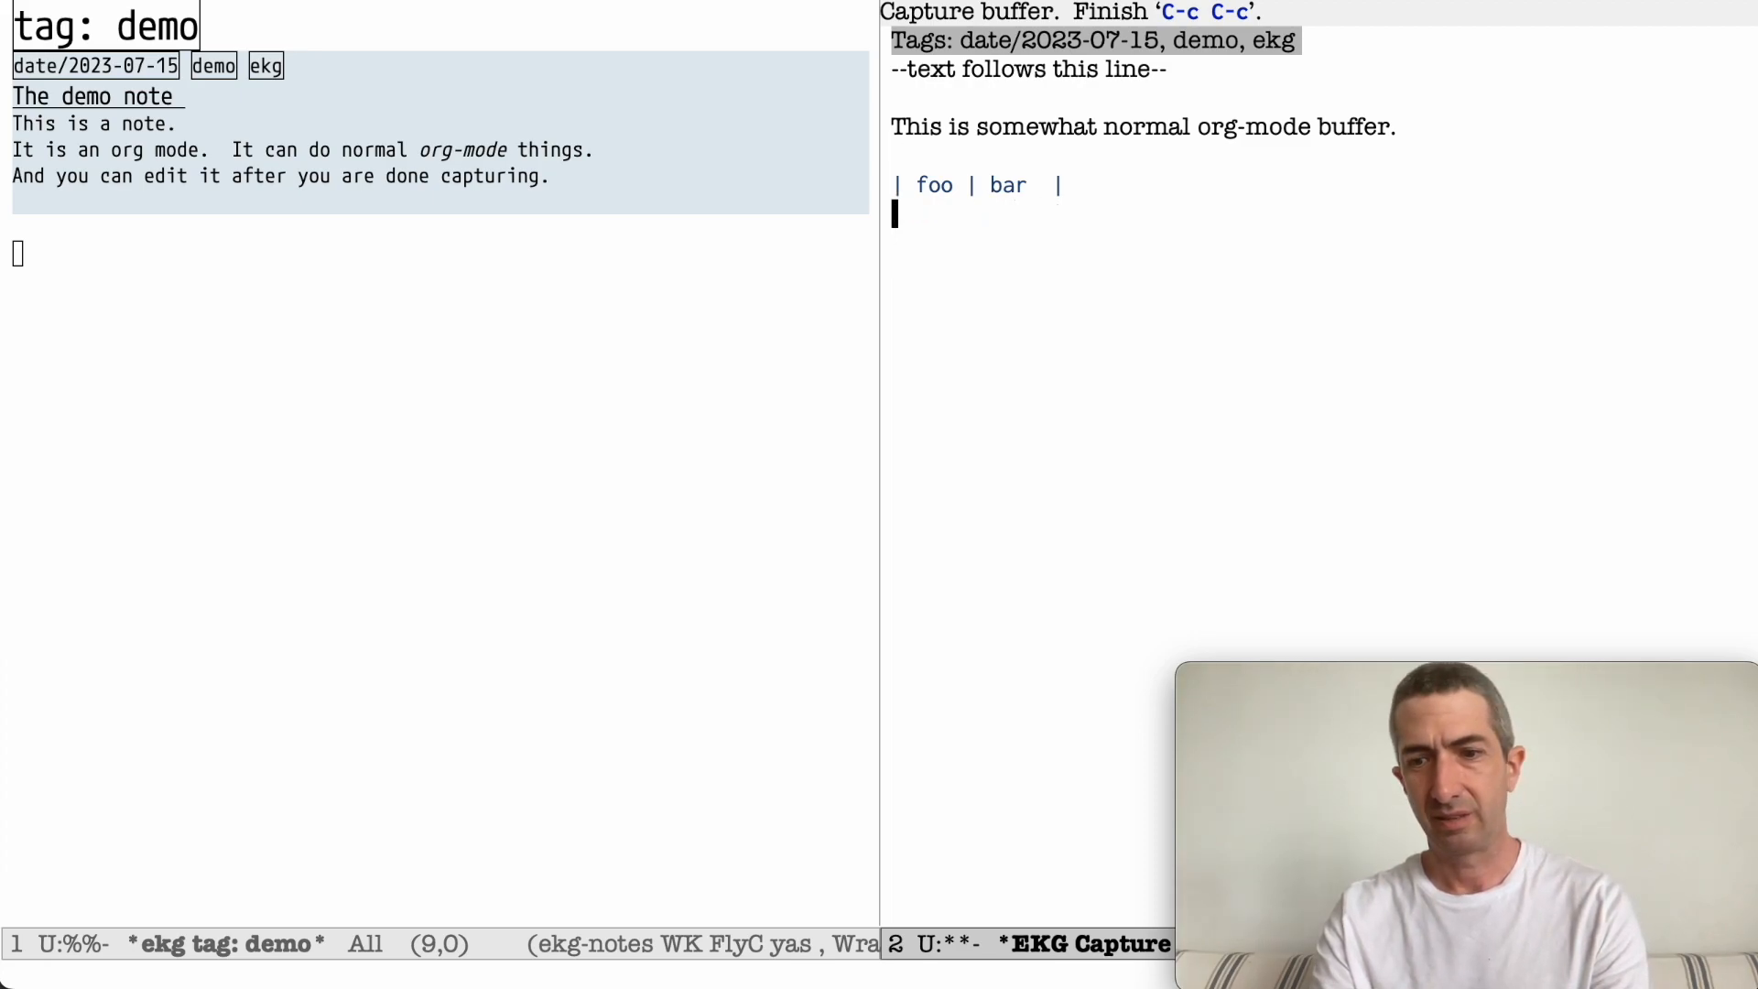
{"action": "key", "text": "Return"}
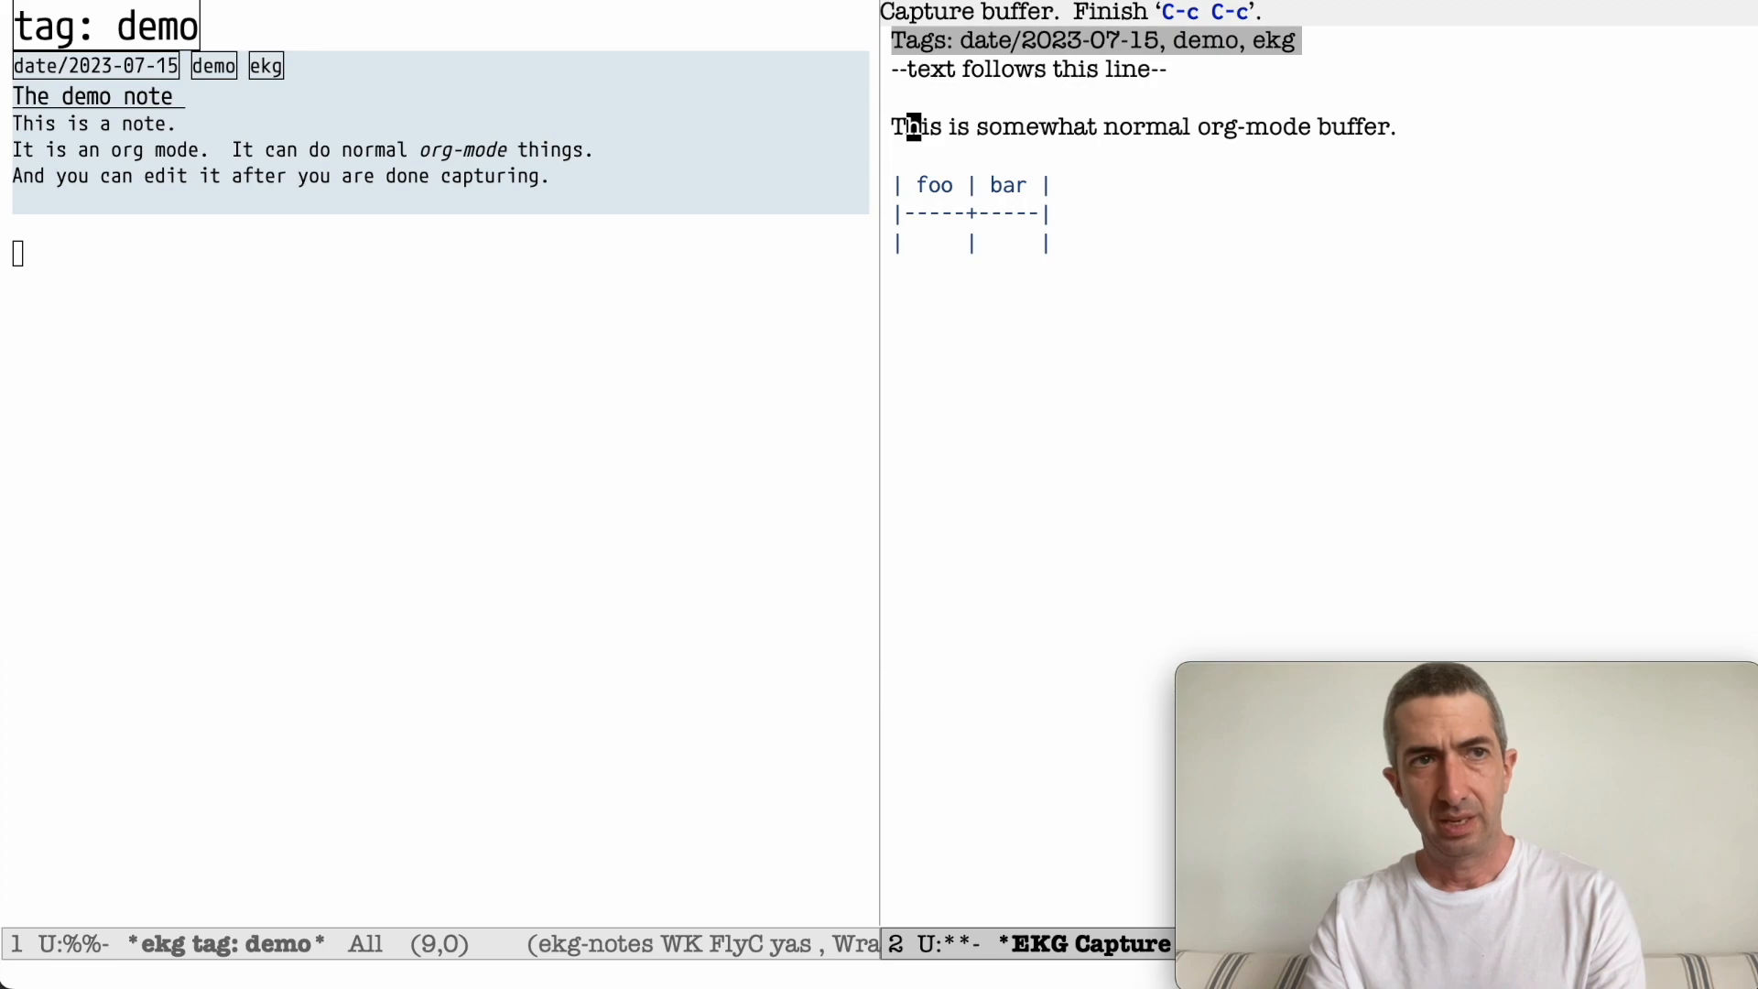
- Save the captured note and list today's notes via ekg-show-notes-for-today
{"action": "key", "text": "C-c C-c"}
{"action": "type", "text": "ekg-show-note"}
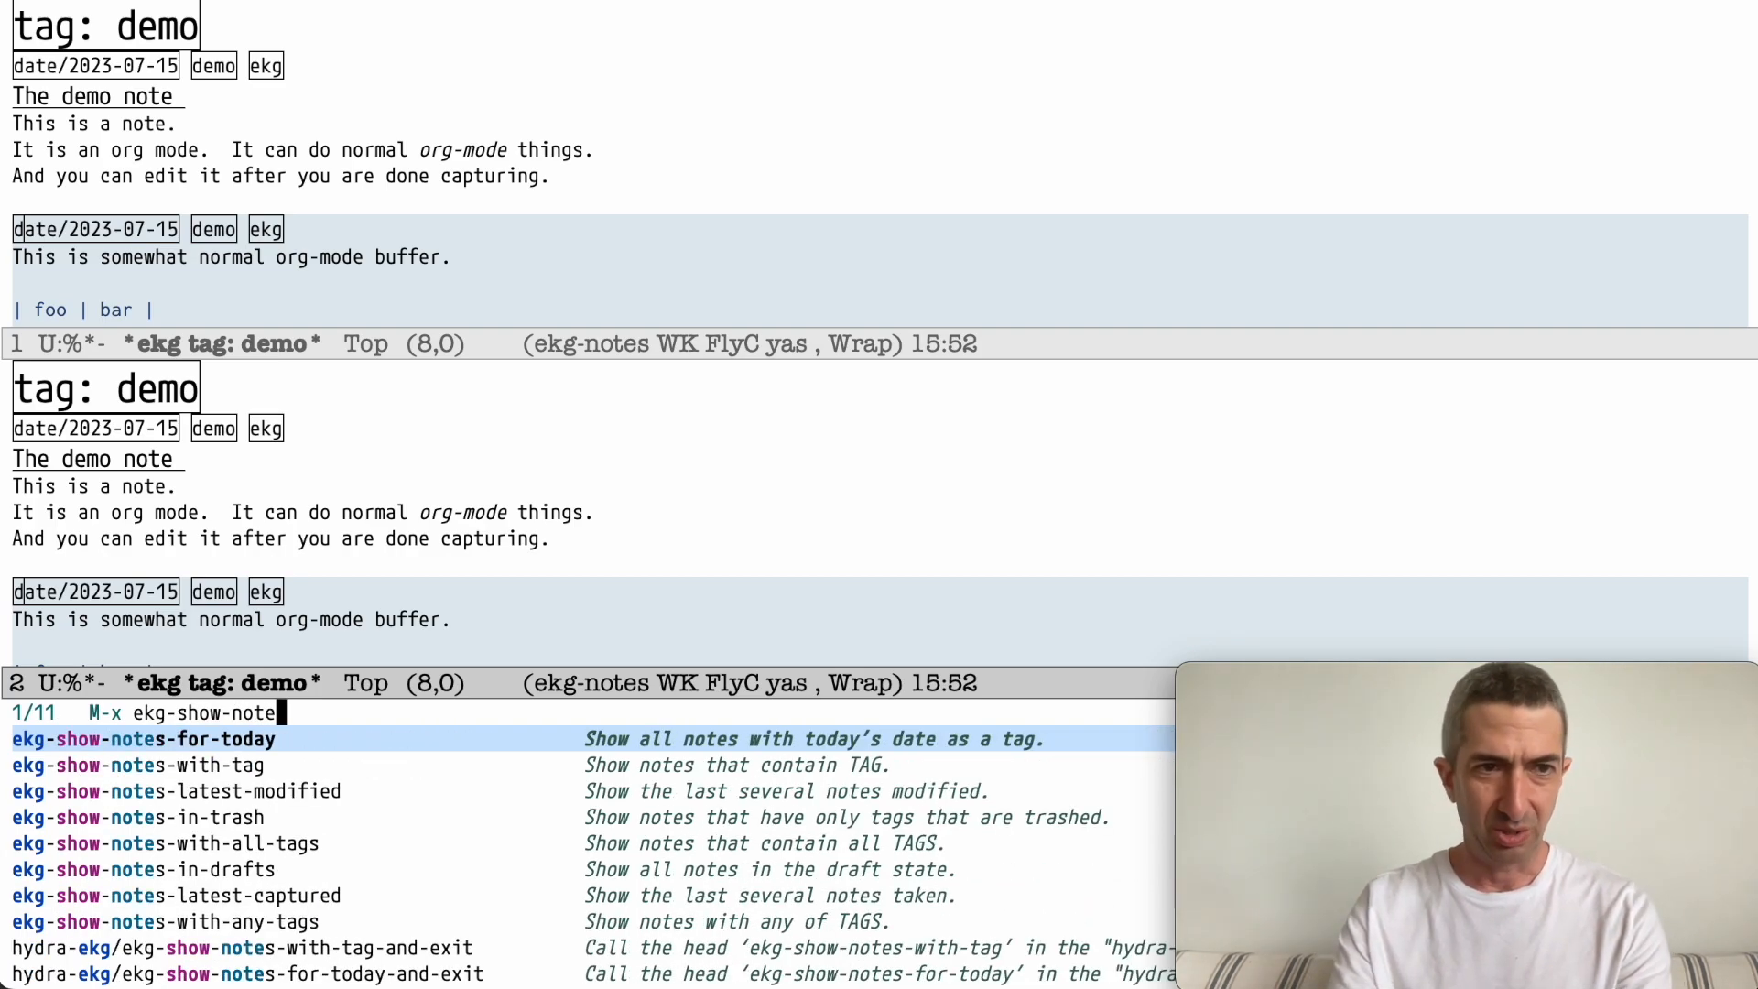
{"action": "left_click", "coordinate": [143, 738]}
{"action": "type", "text": "ekg-"}
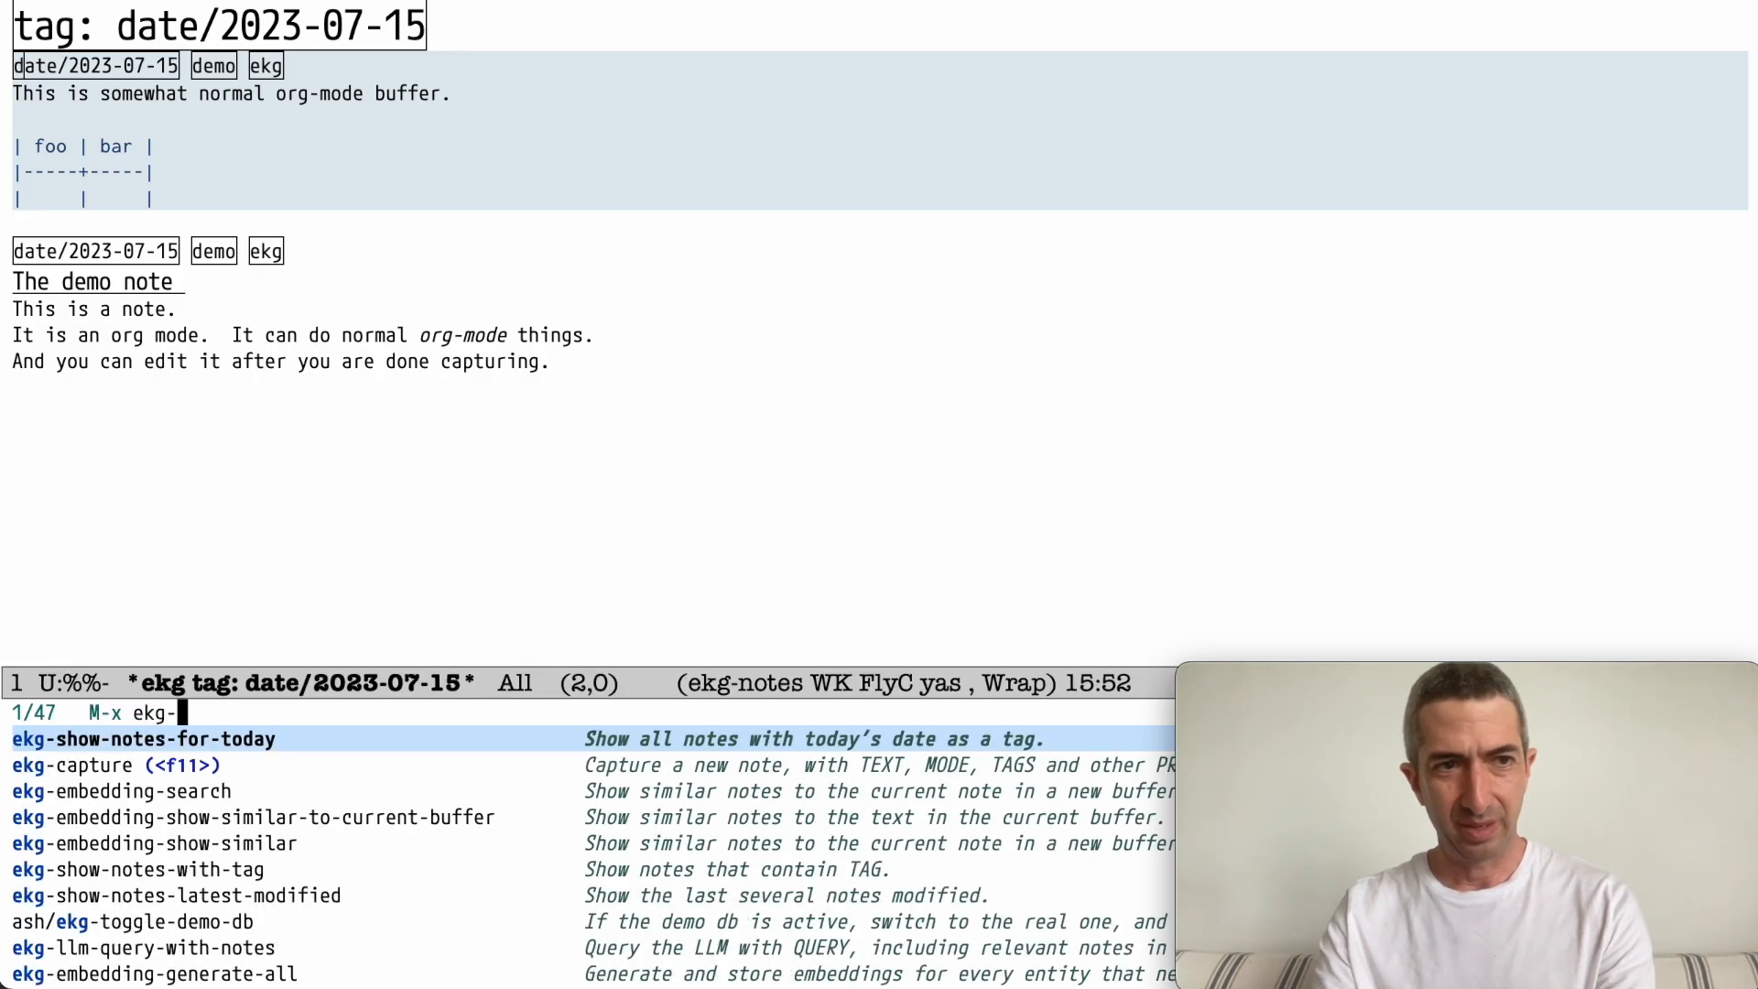
{"action": "type", "text": "show"}
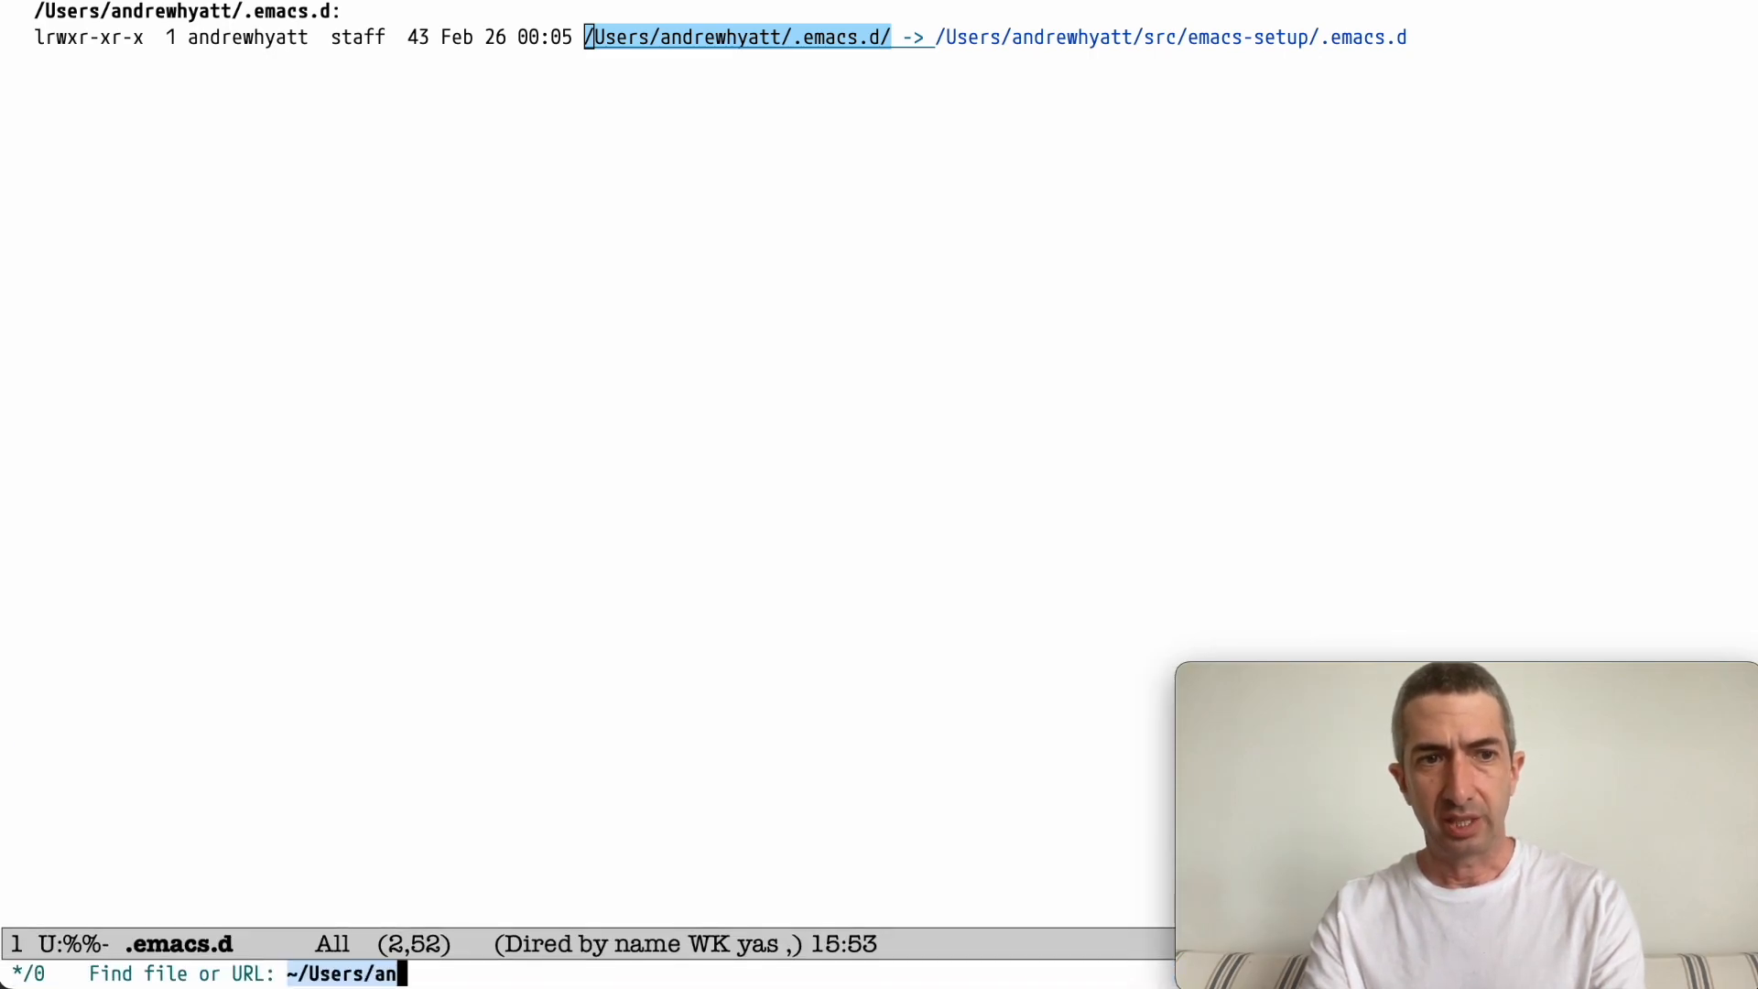
- Open ~/src/emacs-setup/.emacs.d/ in Dired and move down to triples.db
{"action": "type", "text": "d"}
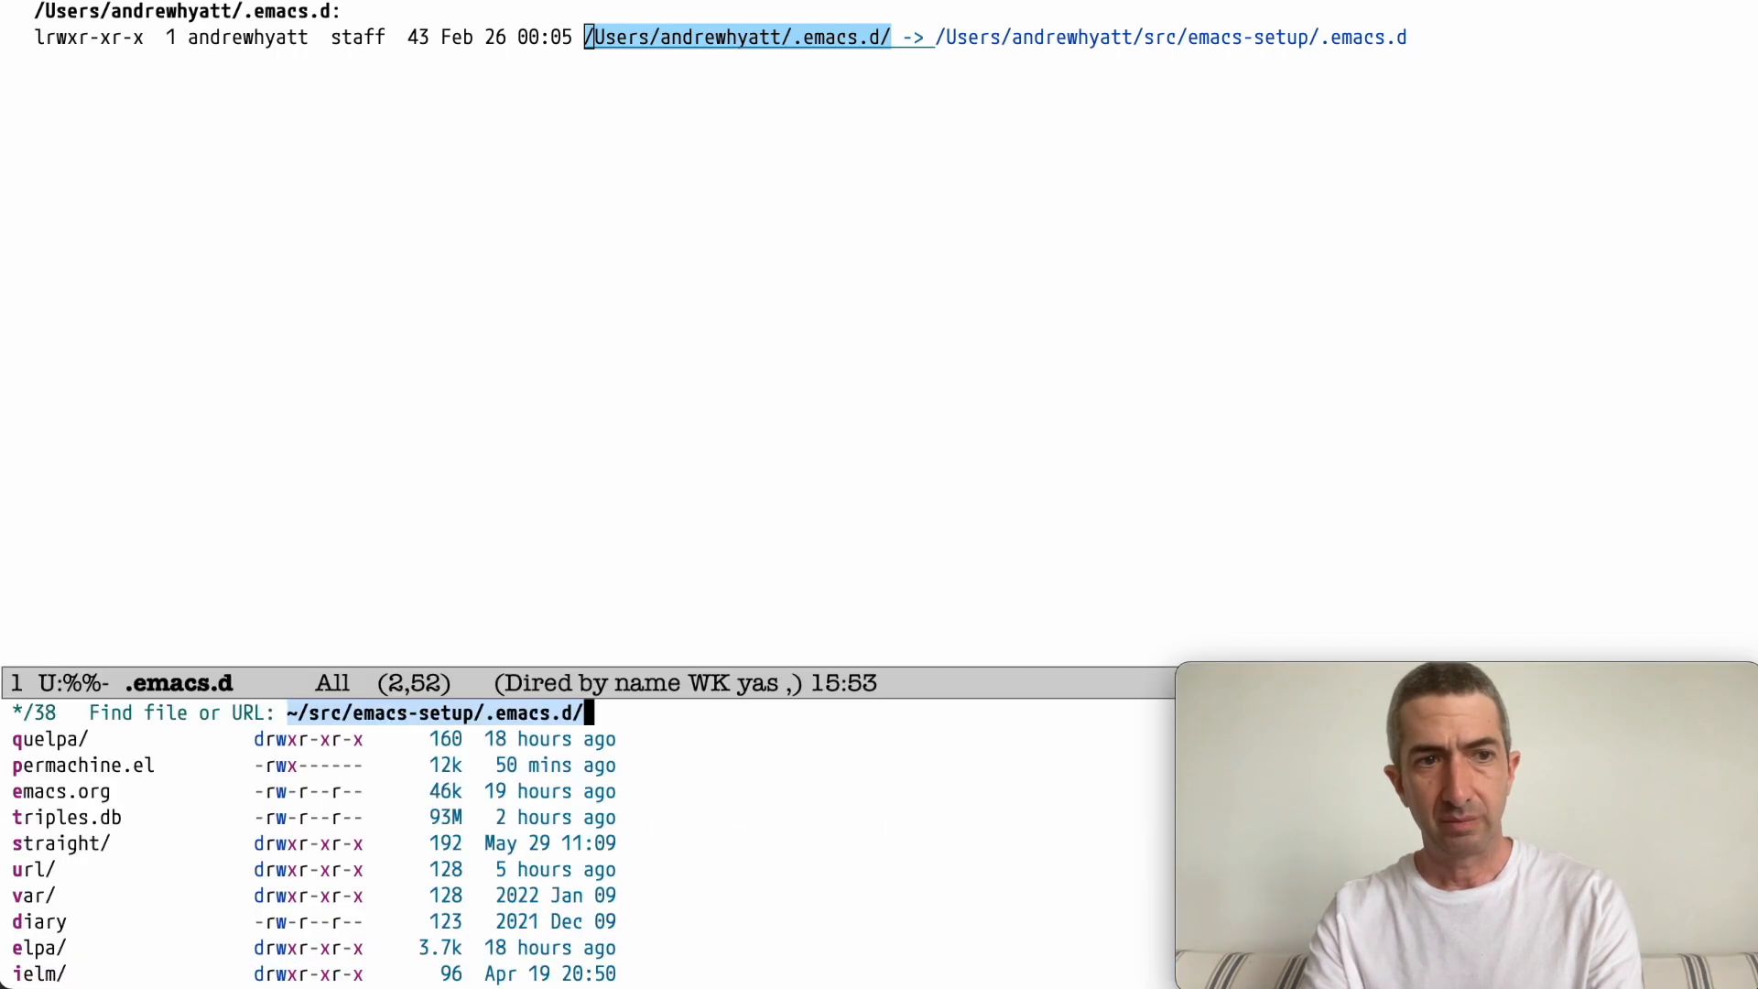
{"action": "key", "text": "Return"}
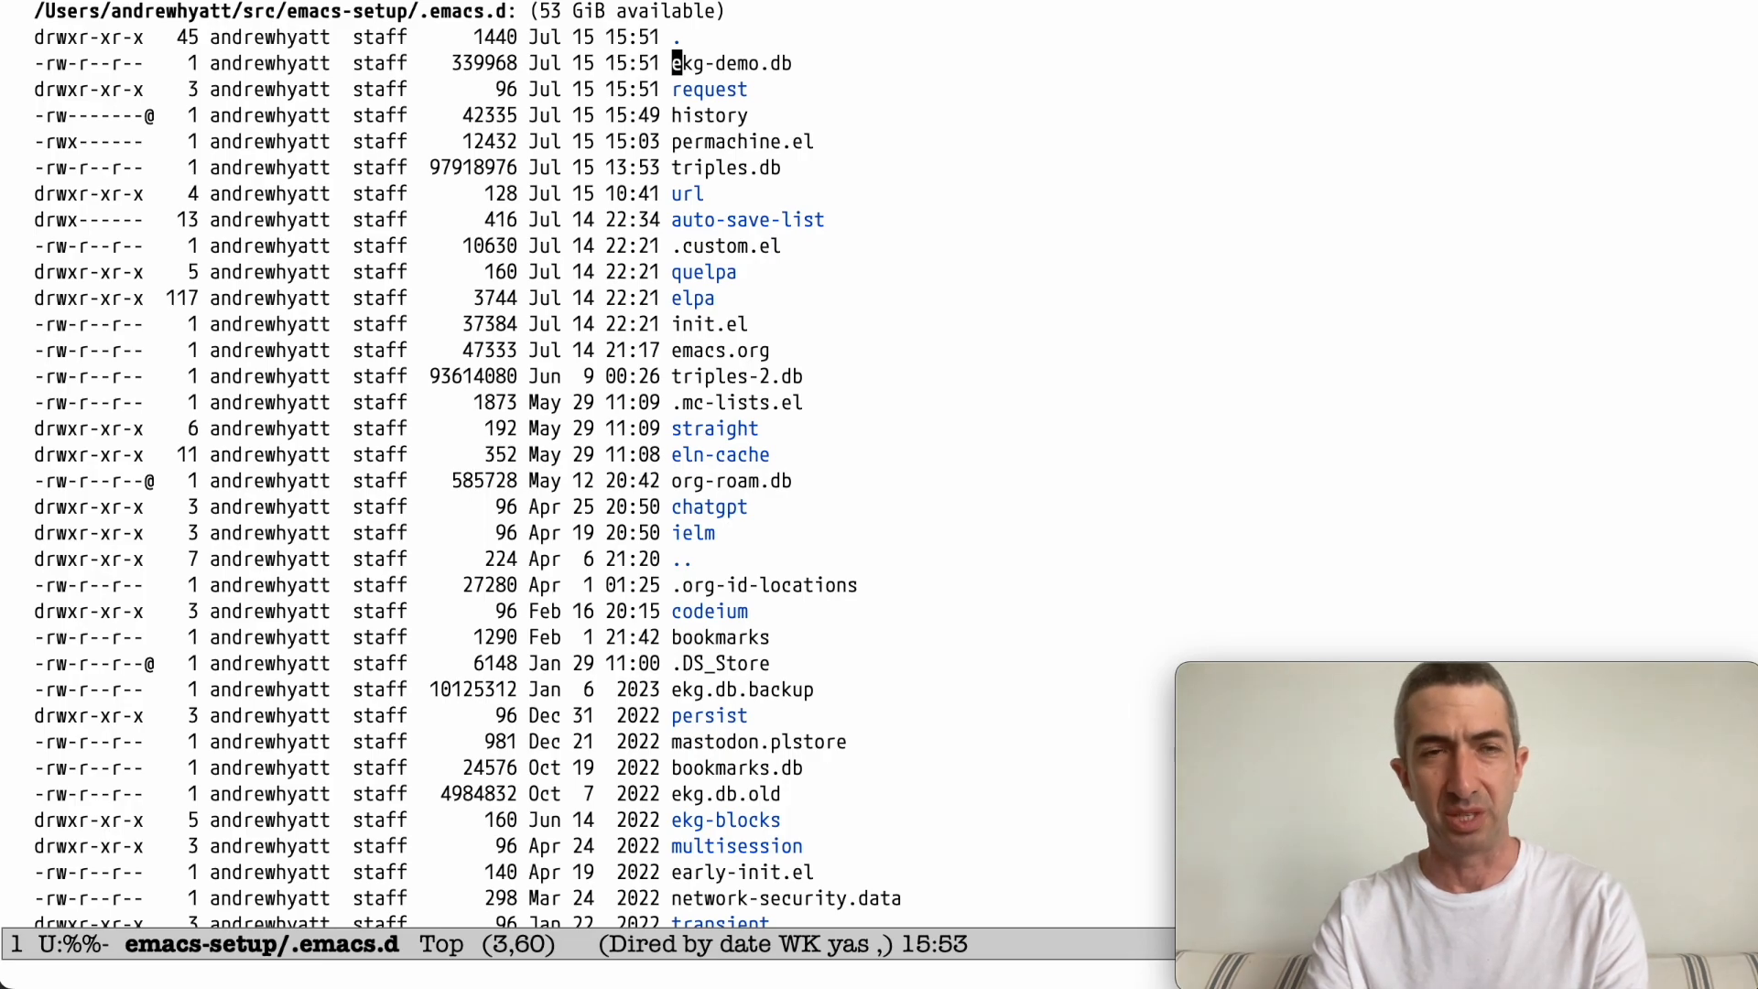
{"action": "key", "text": "down"}
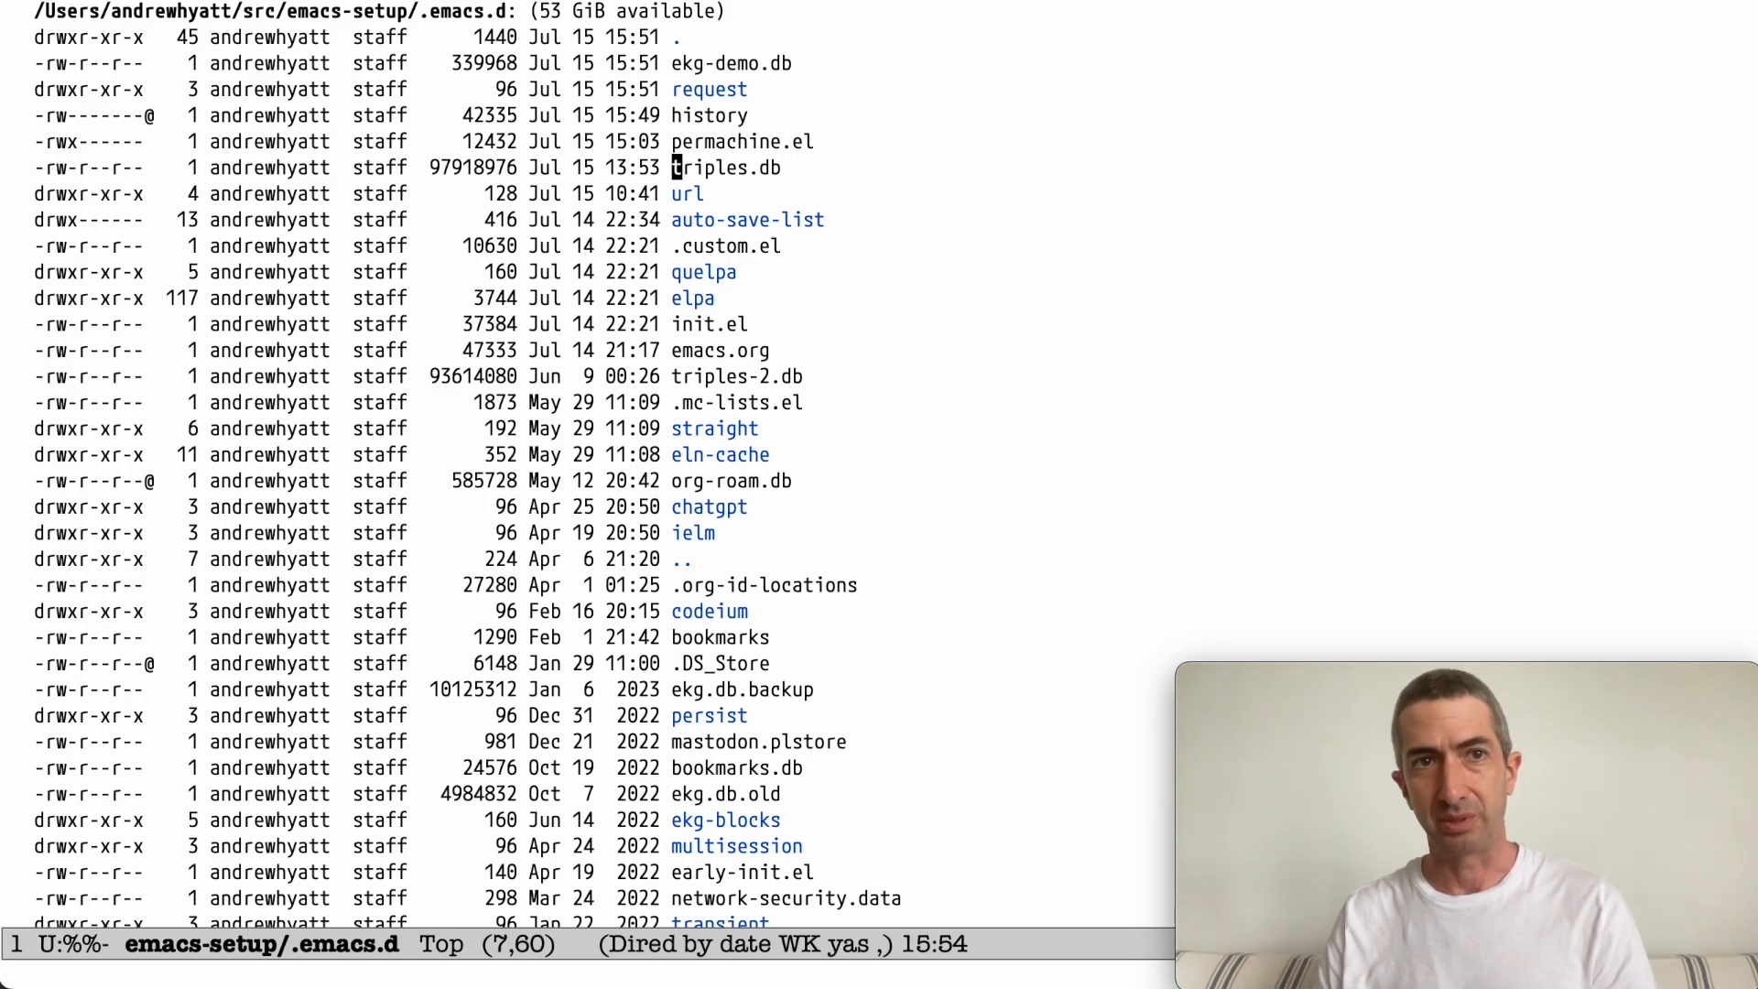
- Rename tag demo to demonstration with ekg-global-rename-tag, then show notes tagged demonstration
{"action": "key", "text": "C-x b"}
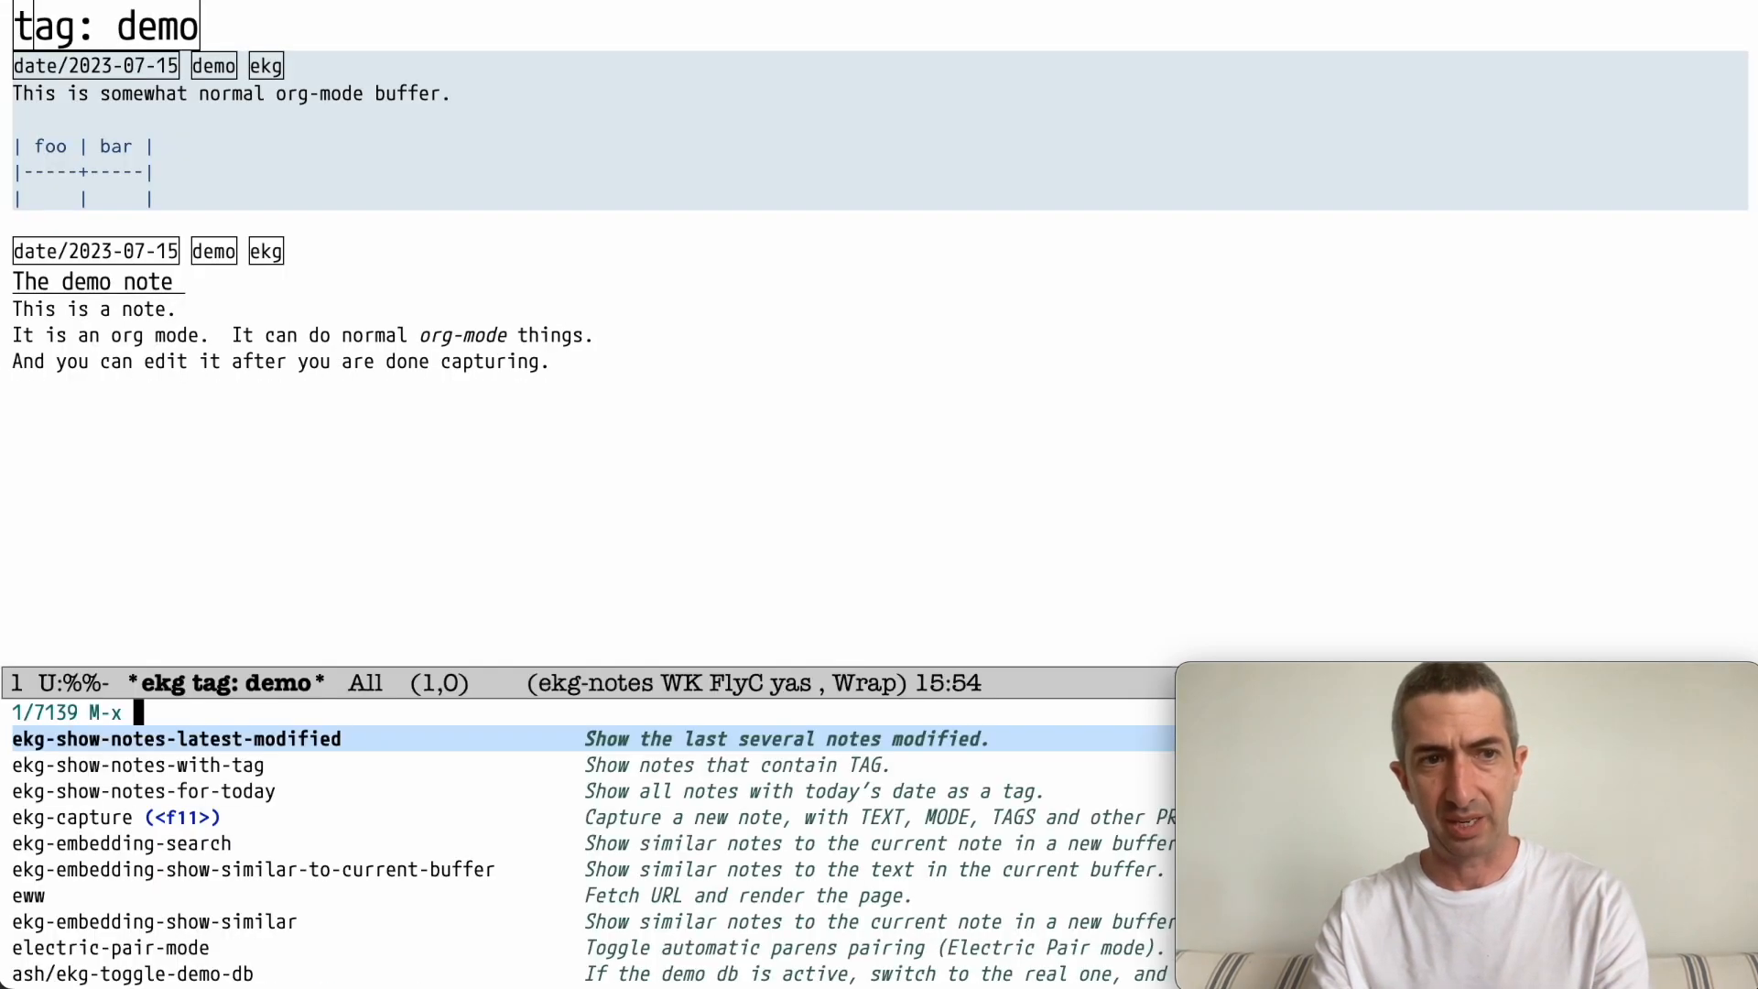
{"action": "type", "text": "ekg-rena"}
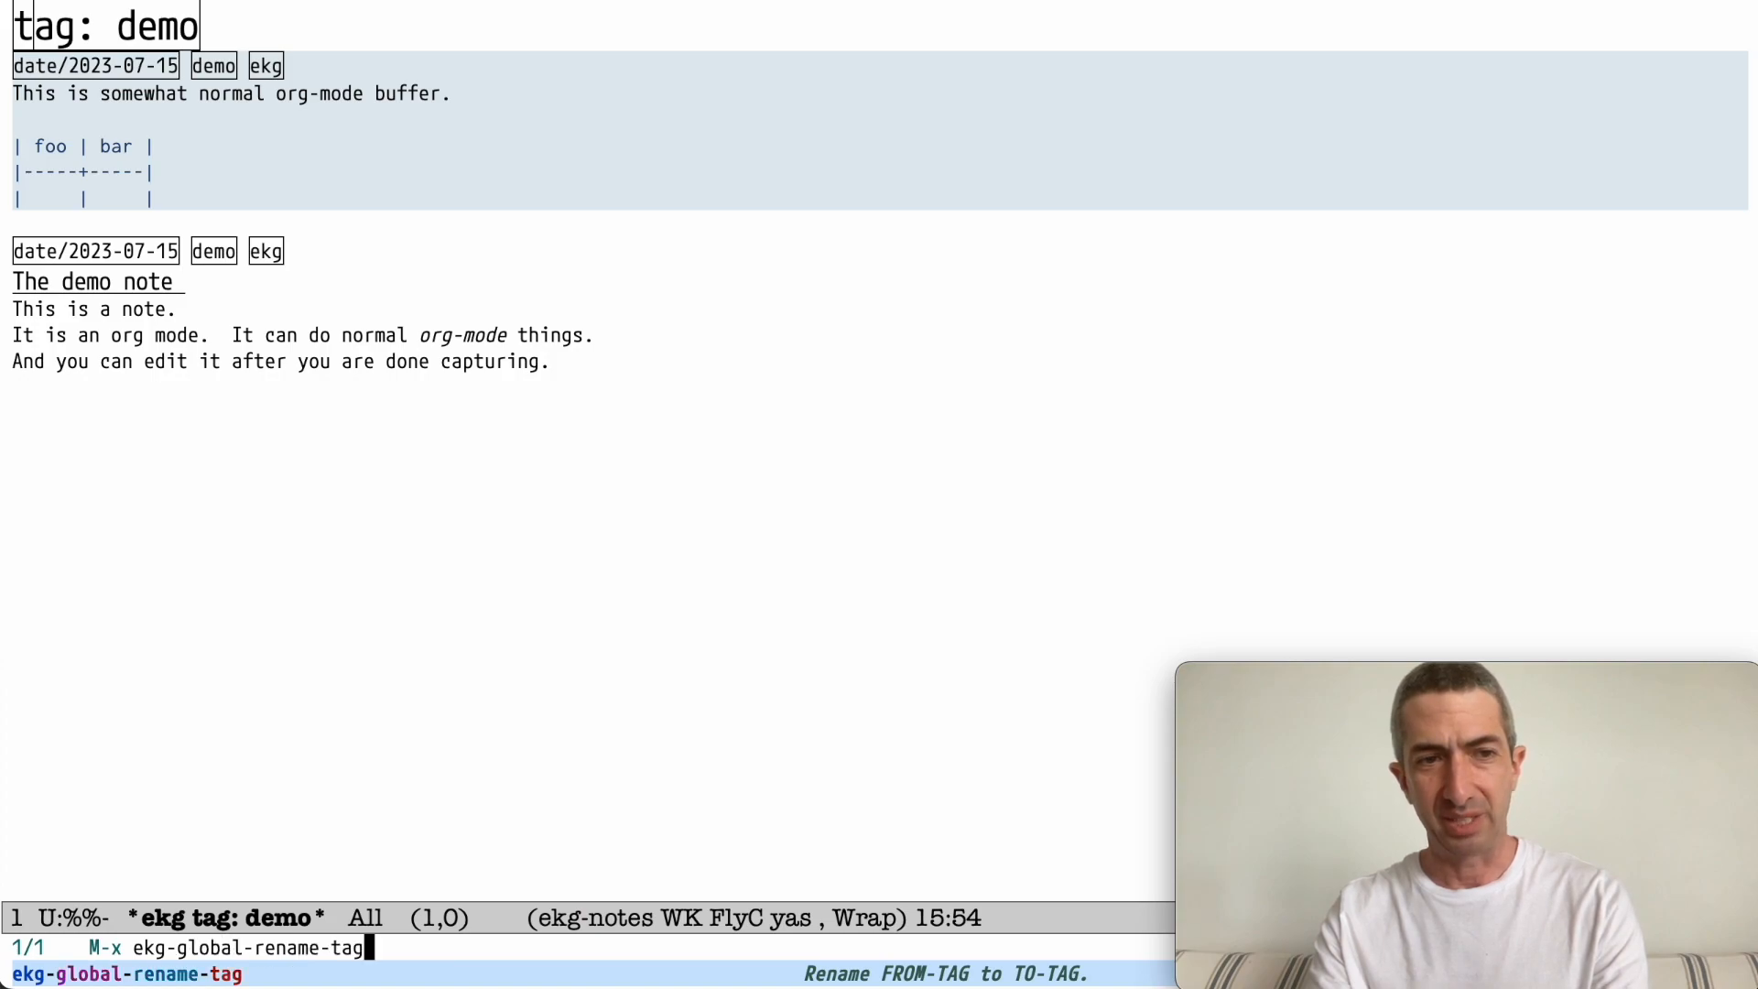
{"action": "key", "text": "Return"}
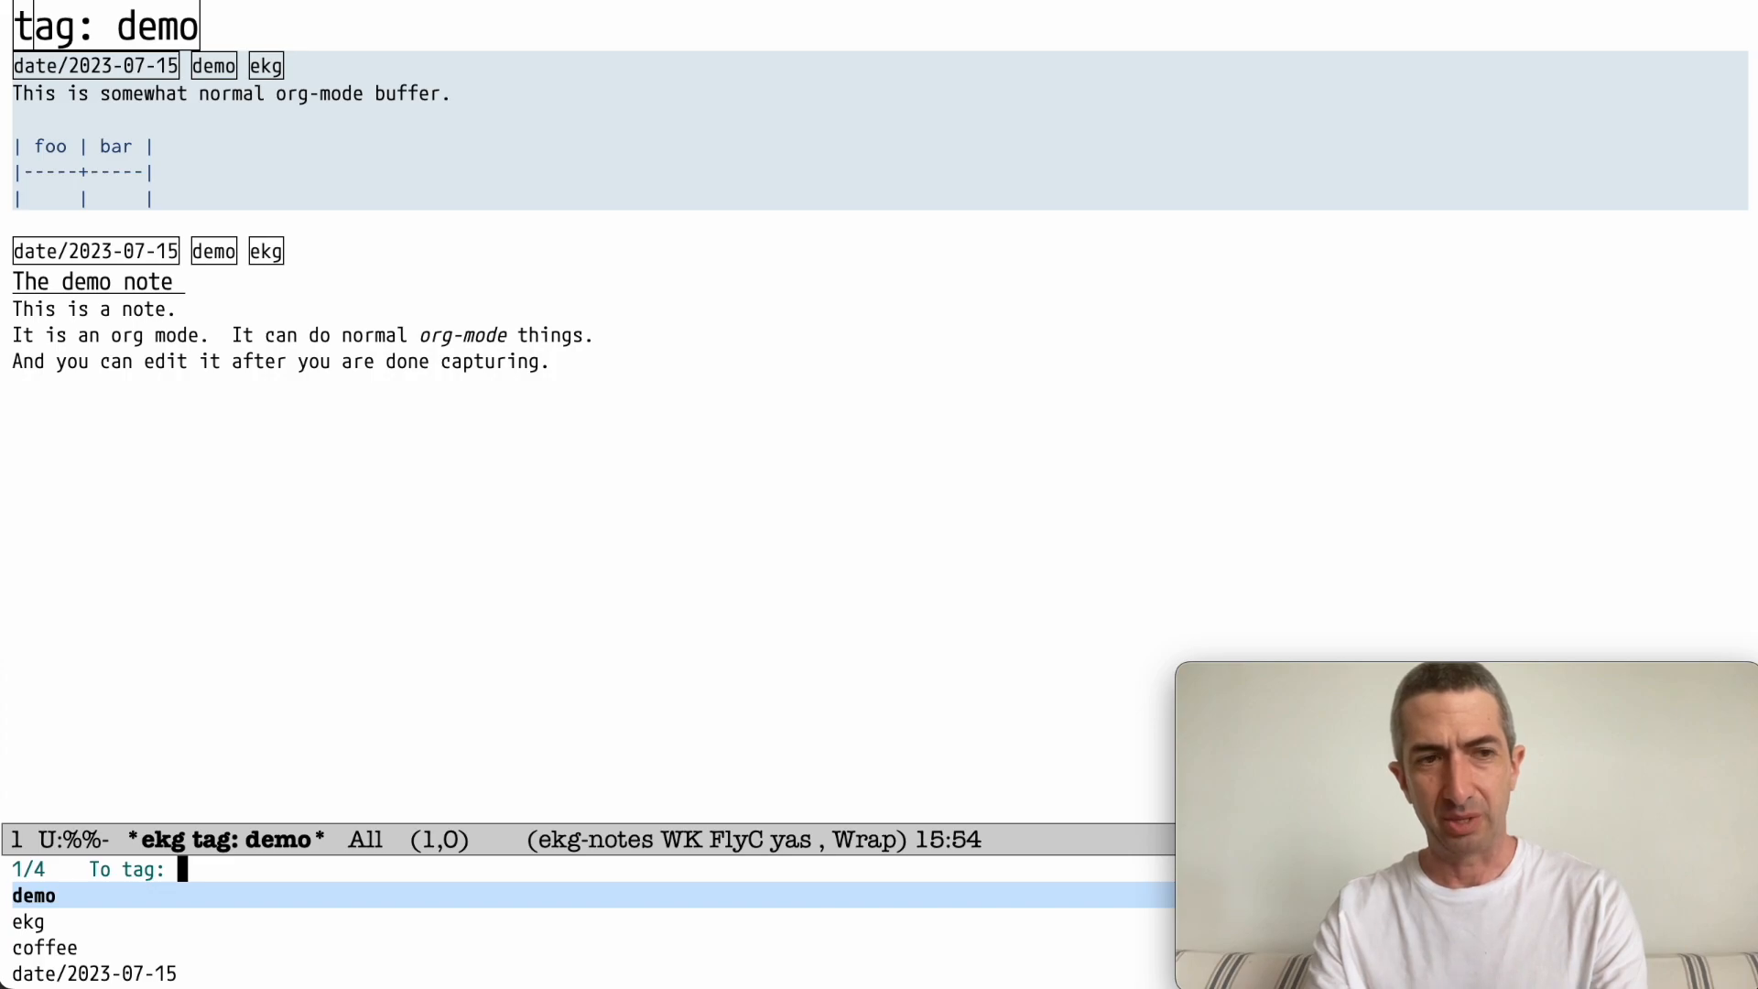
{"action": "type", "text": "demonstra"}
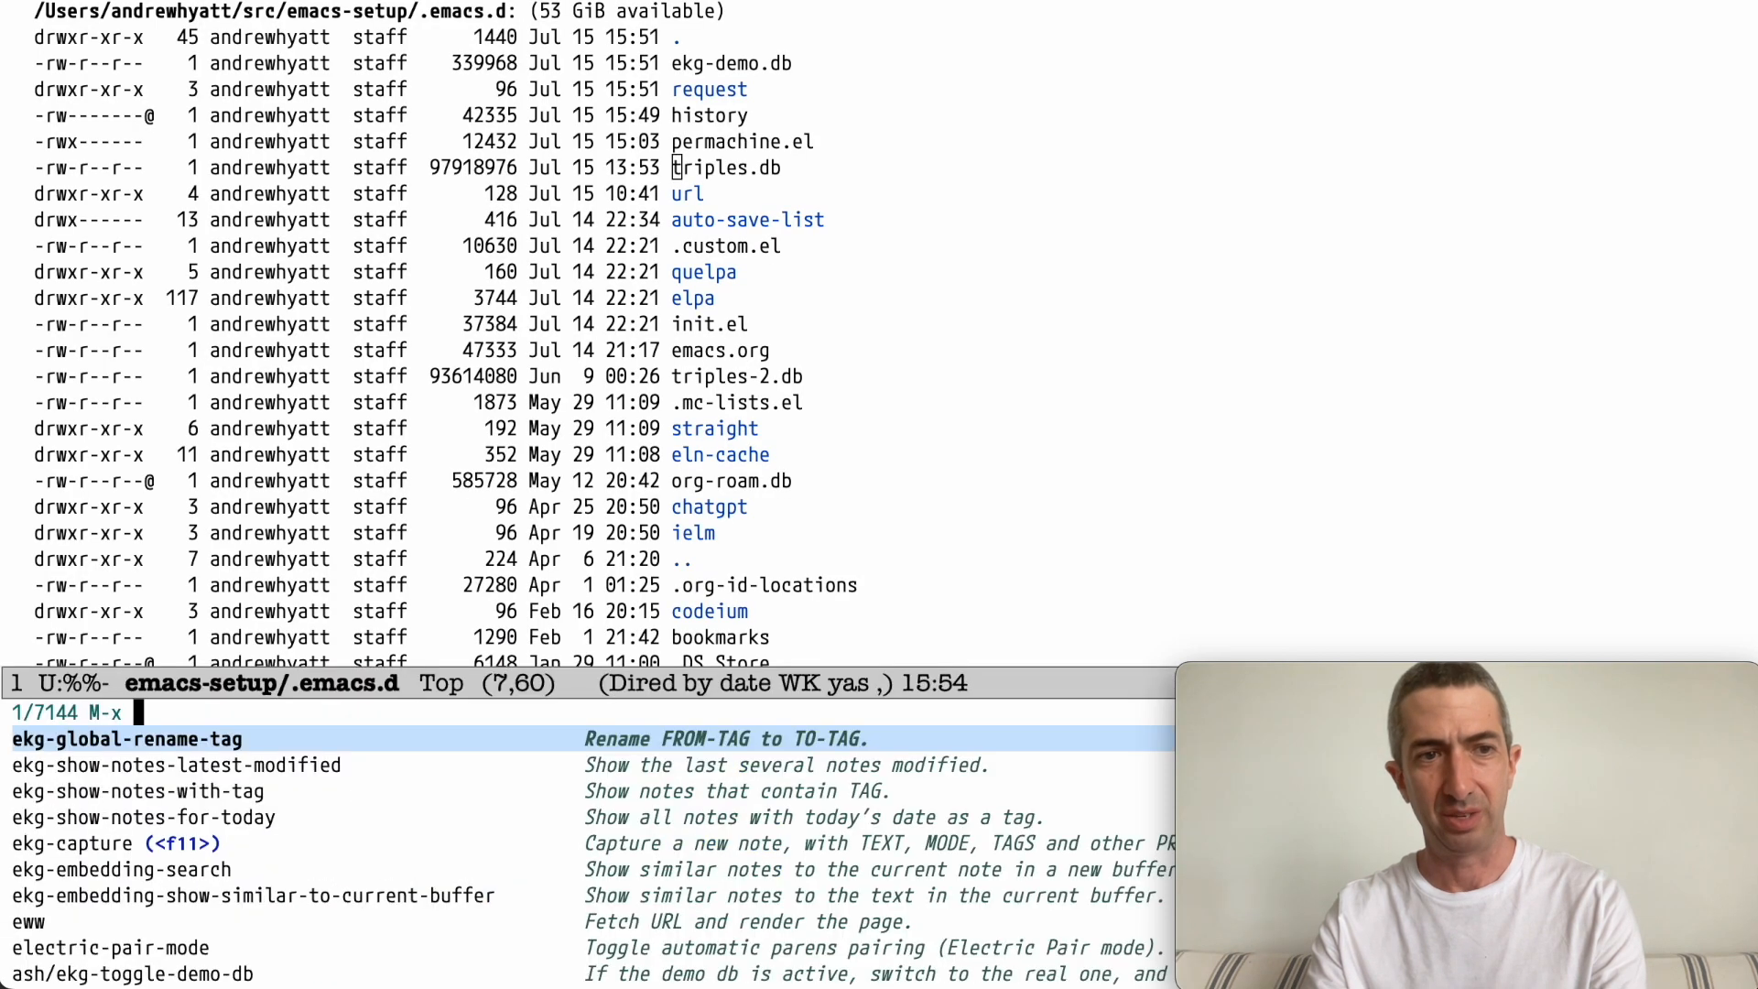
{"action": "type", "text": "ekg-show"}
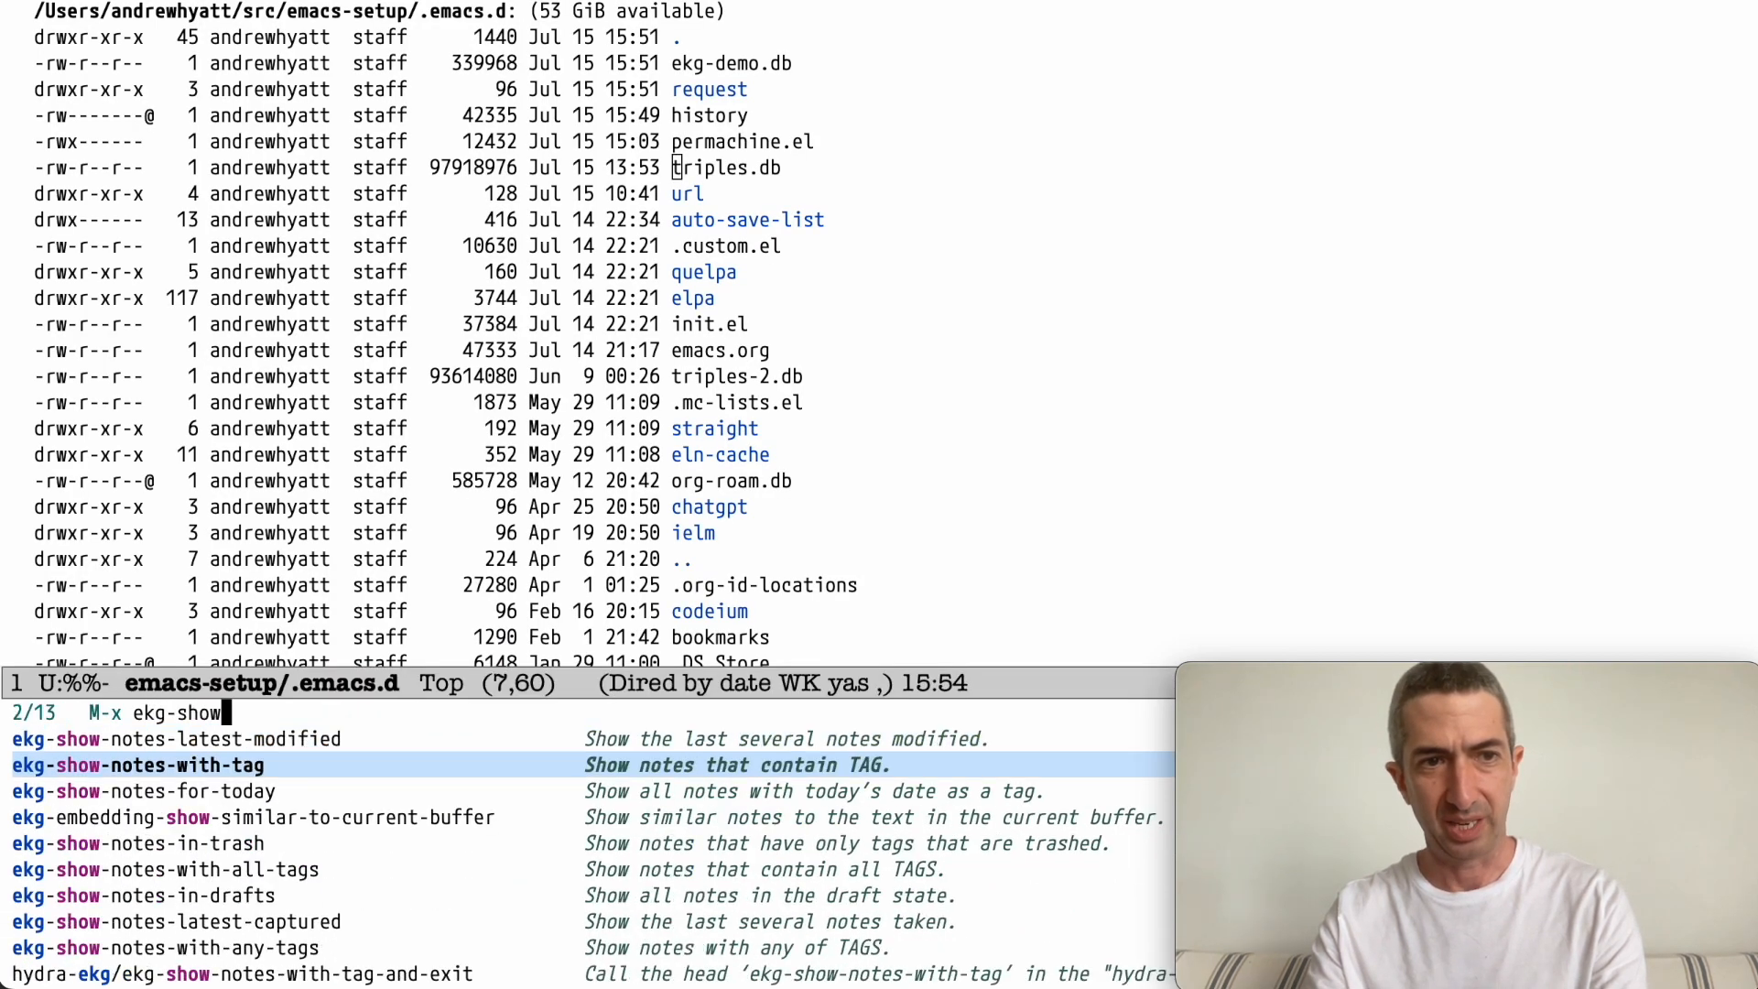
{"action": "key", "text": "return"}
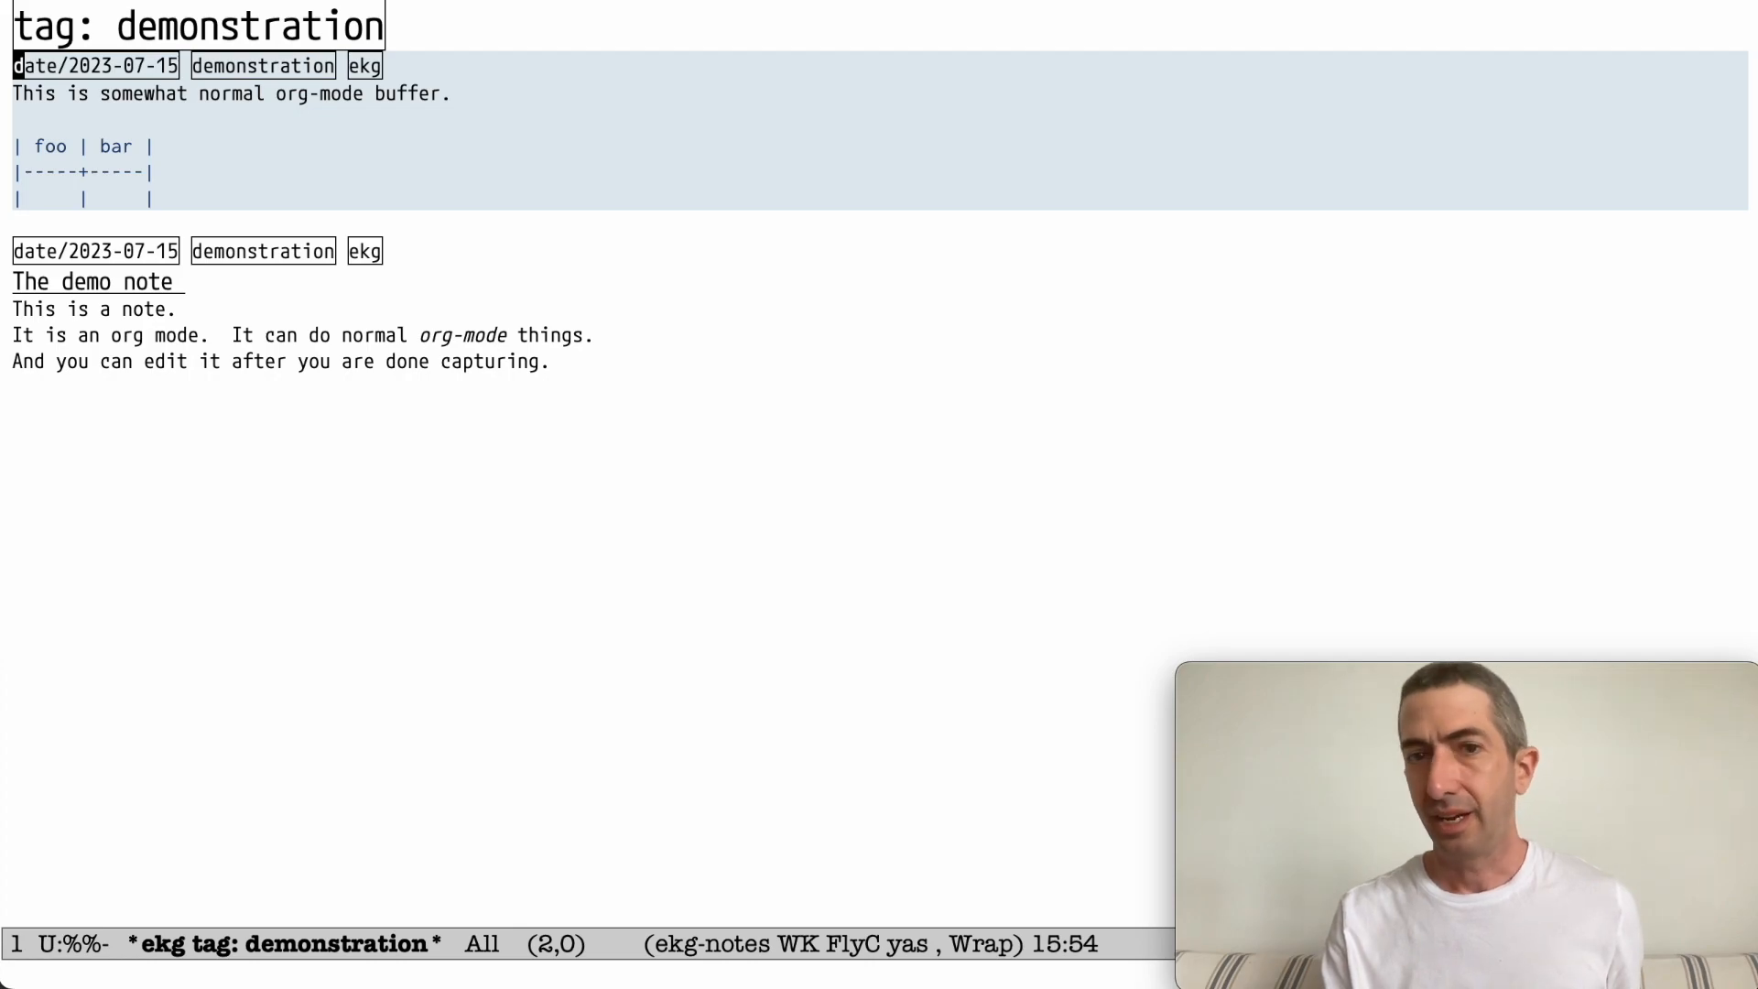
{"action": "mouse_move", "coordinate": [1113, 604]}
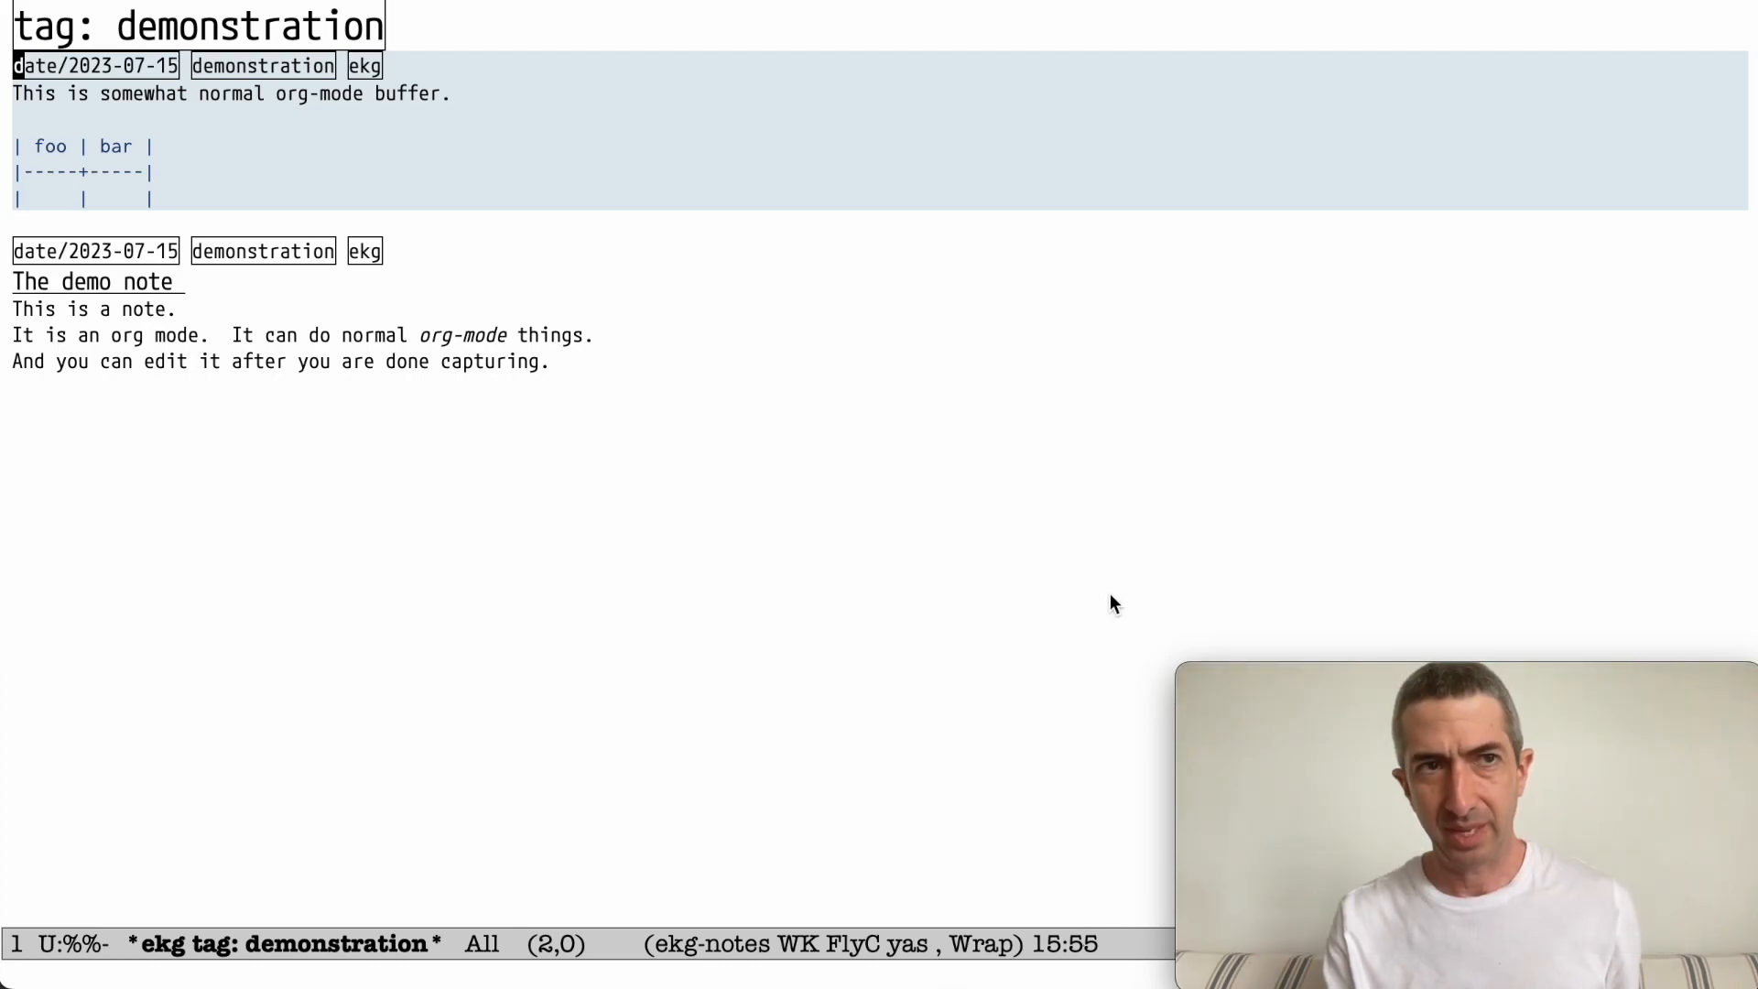
{"action": "mouse_move", "coordinate": [1176, 718]}
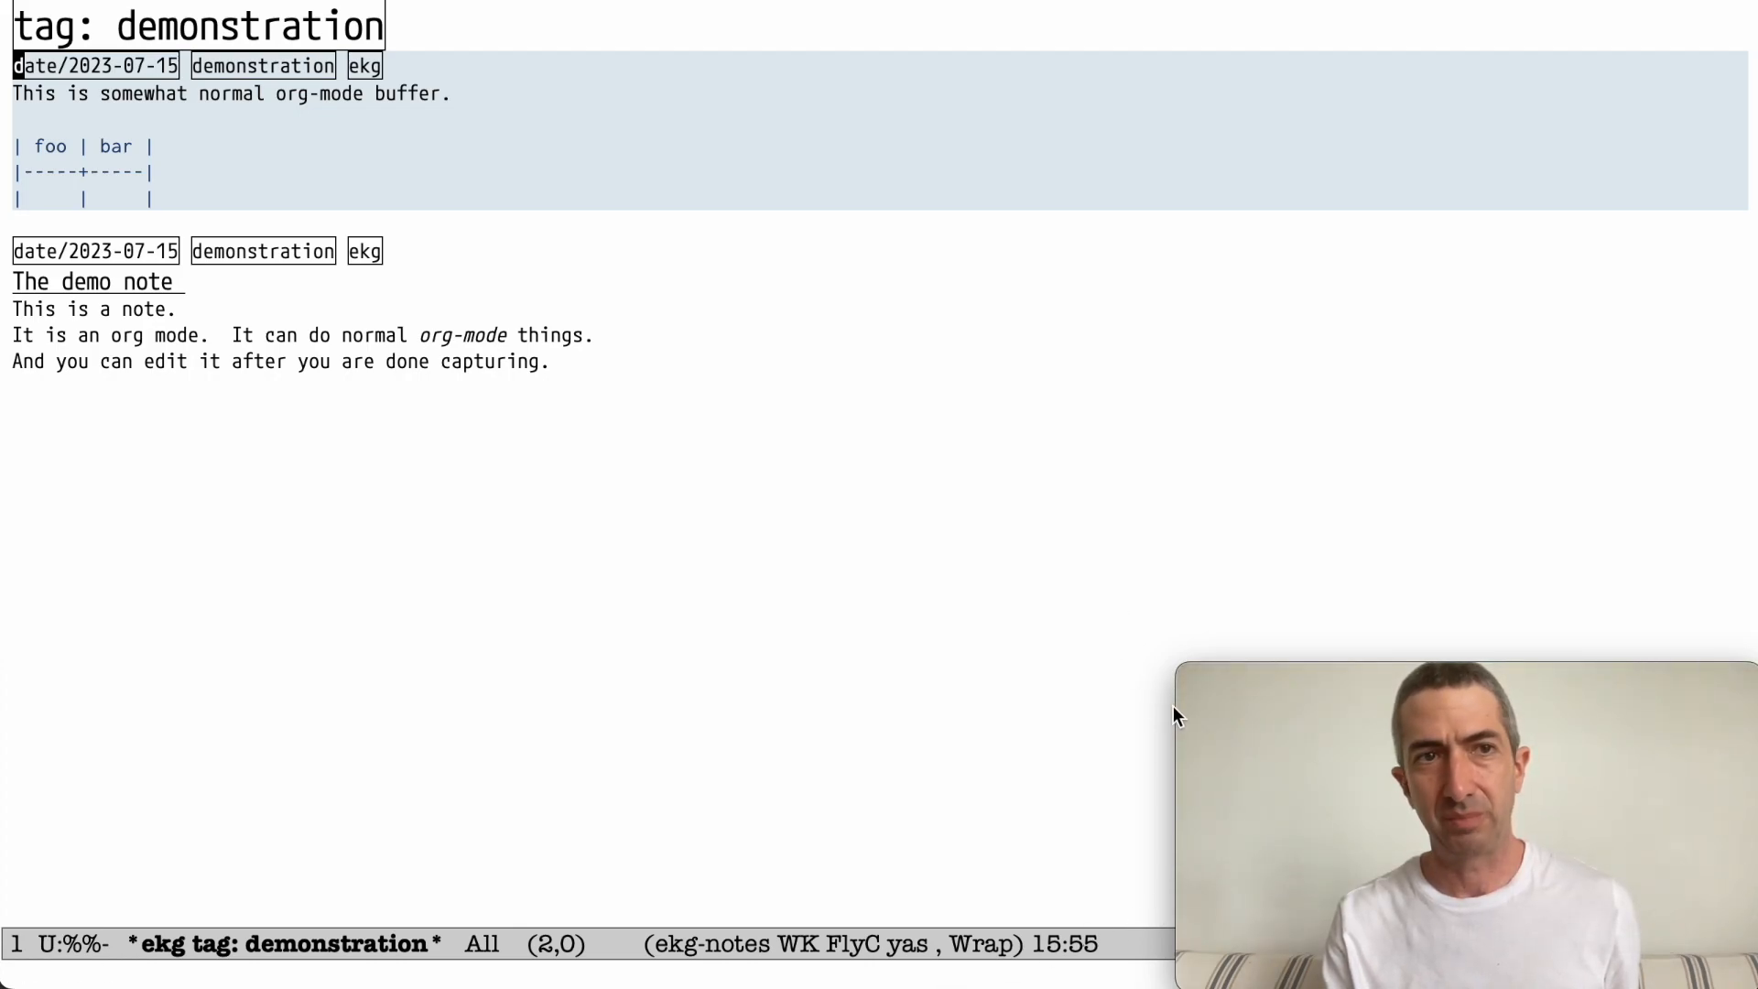
{"action": "mouse_move", "coordinate": [1512, 605]}
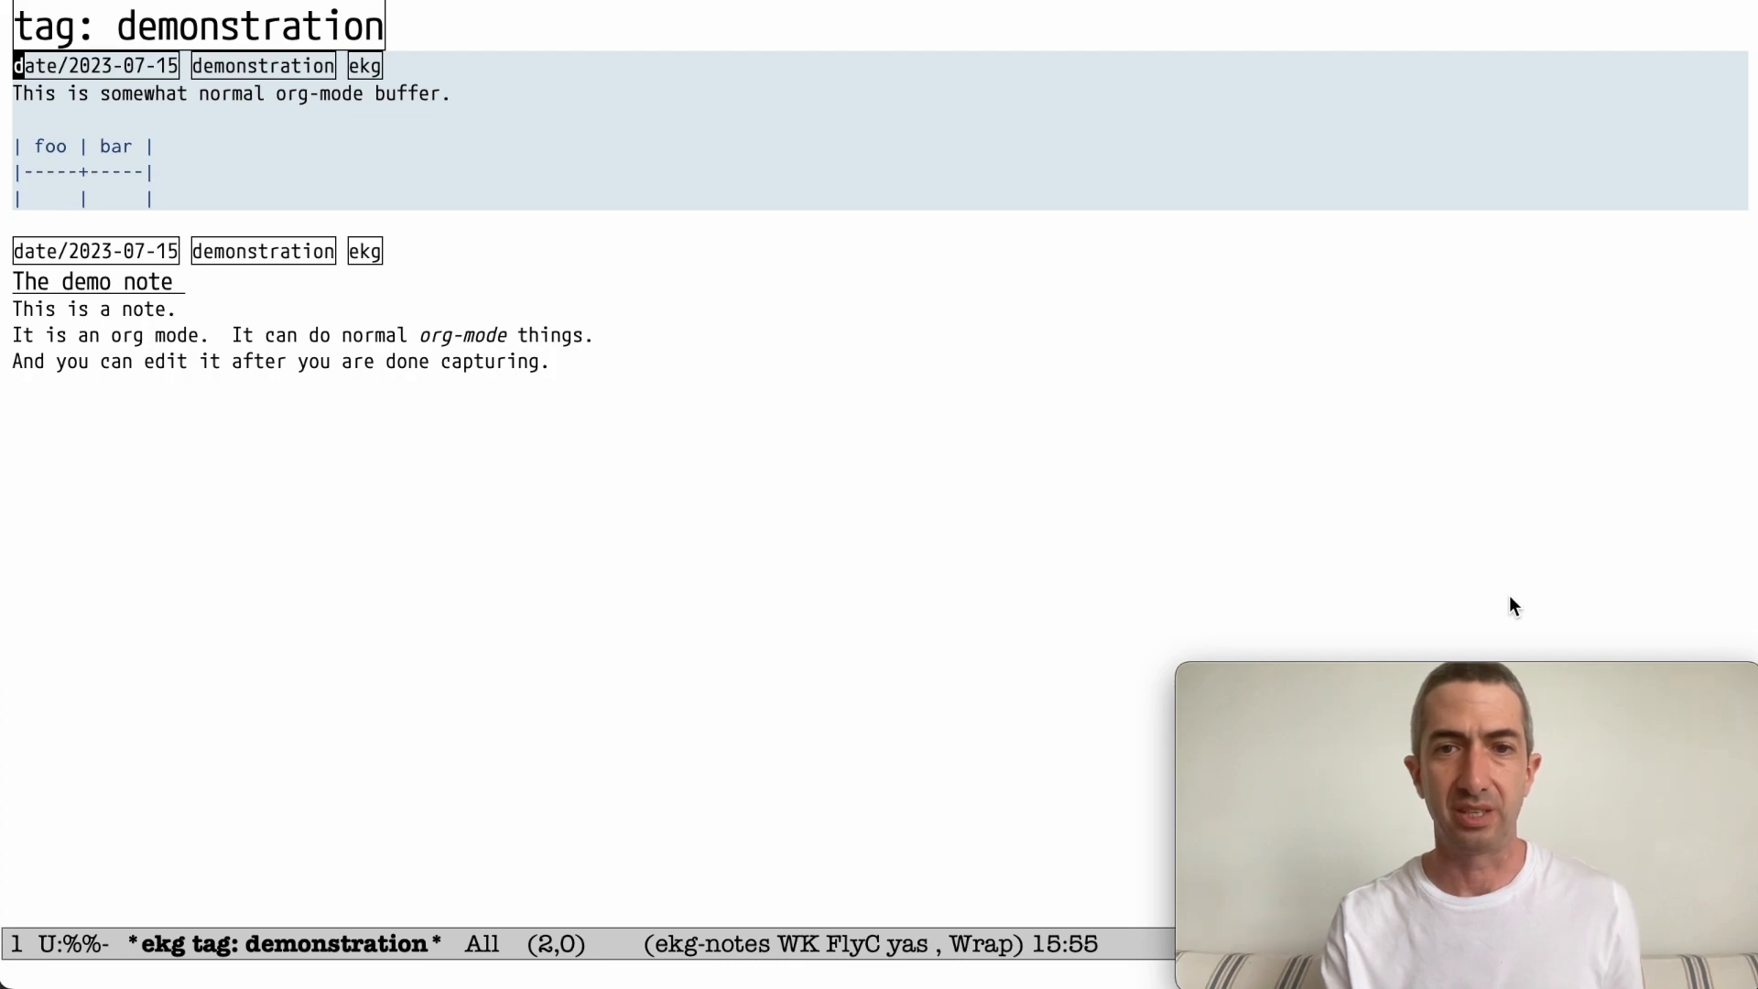
{"action": "mouse_move", "coordinate": [1732, 226]}
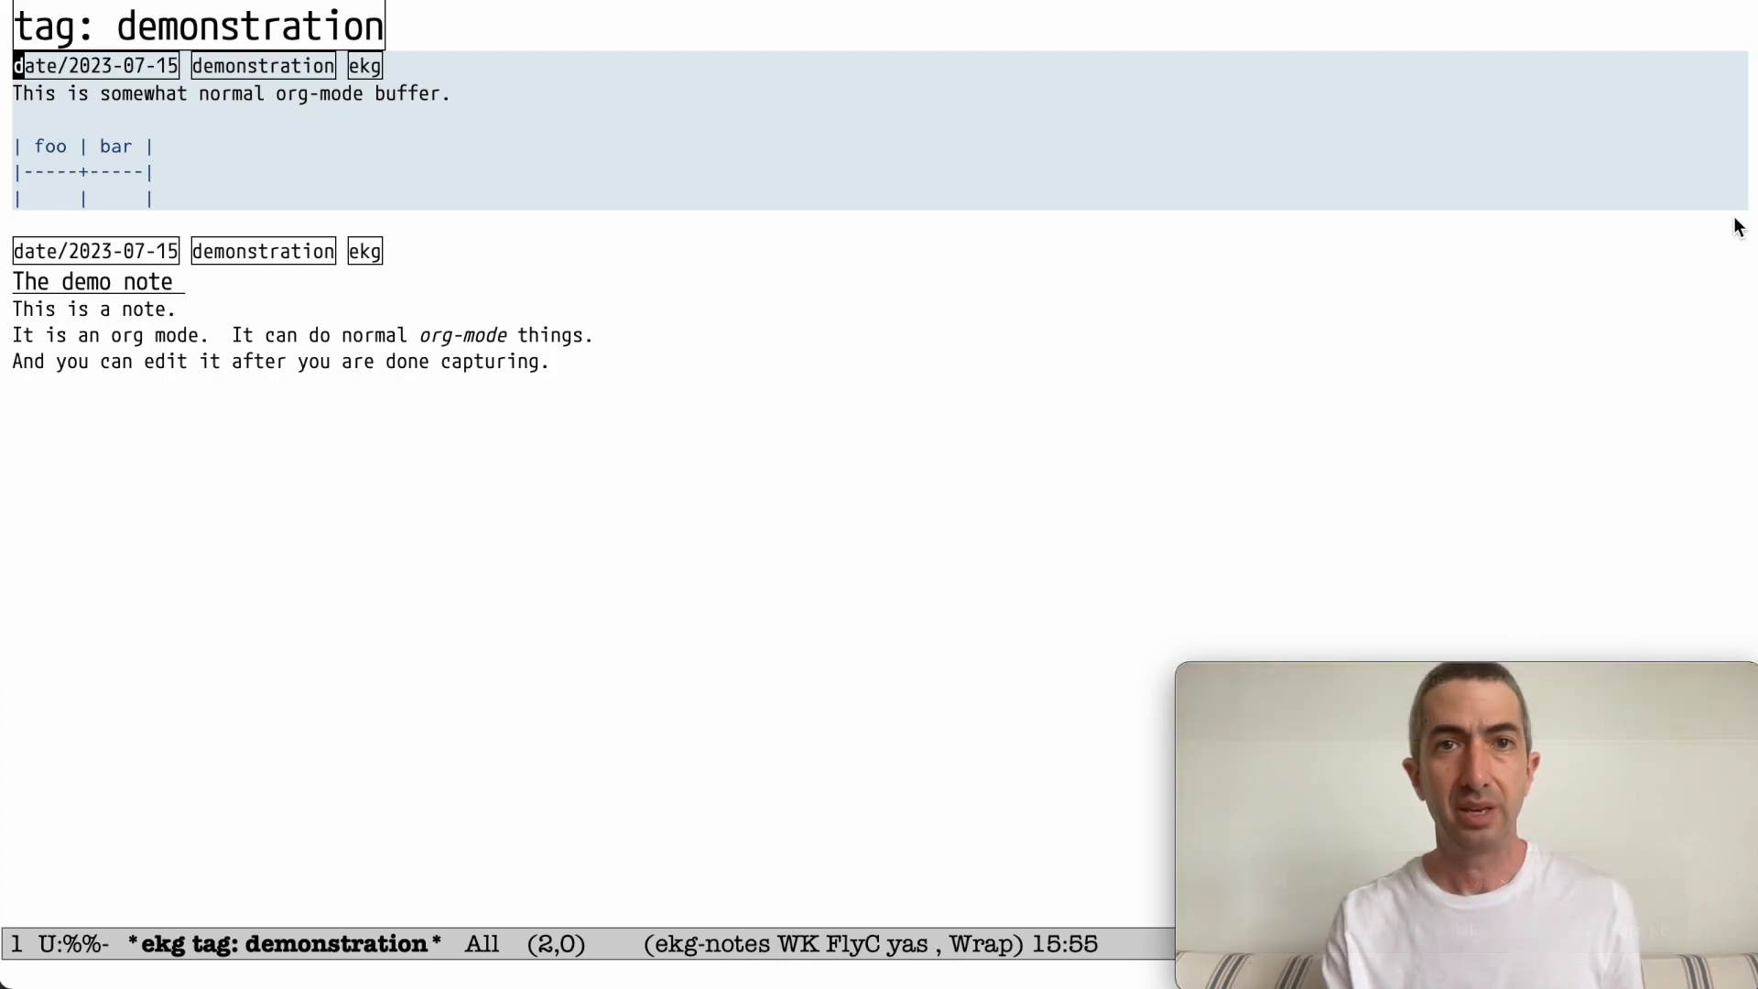